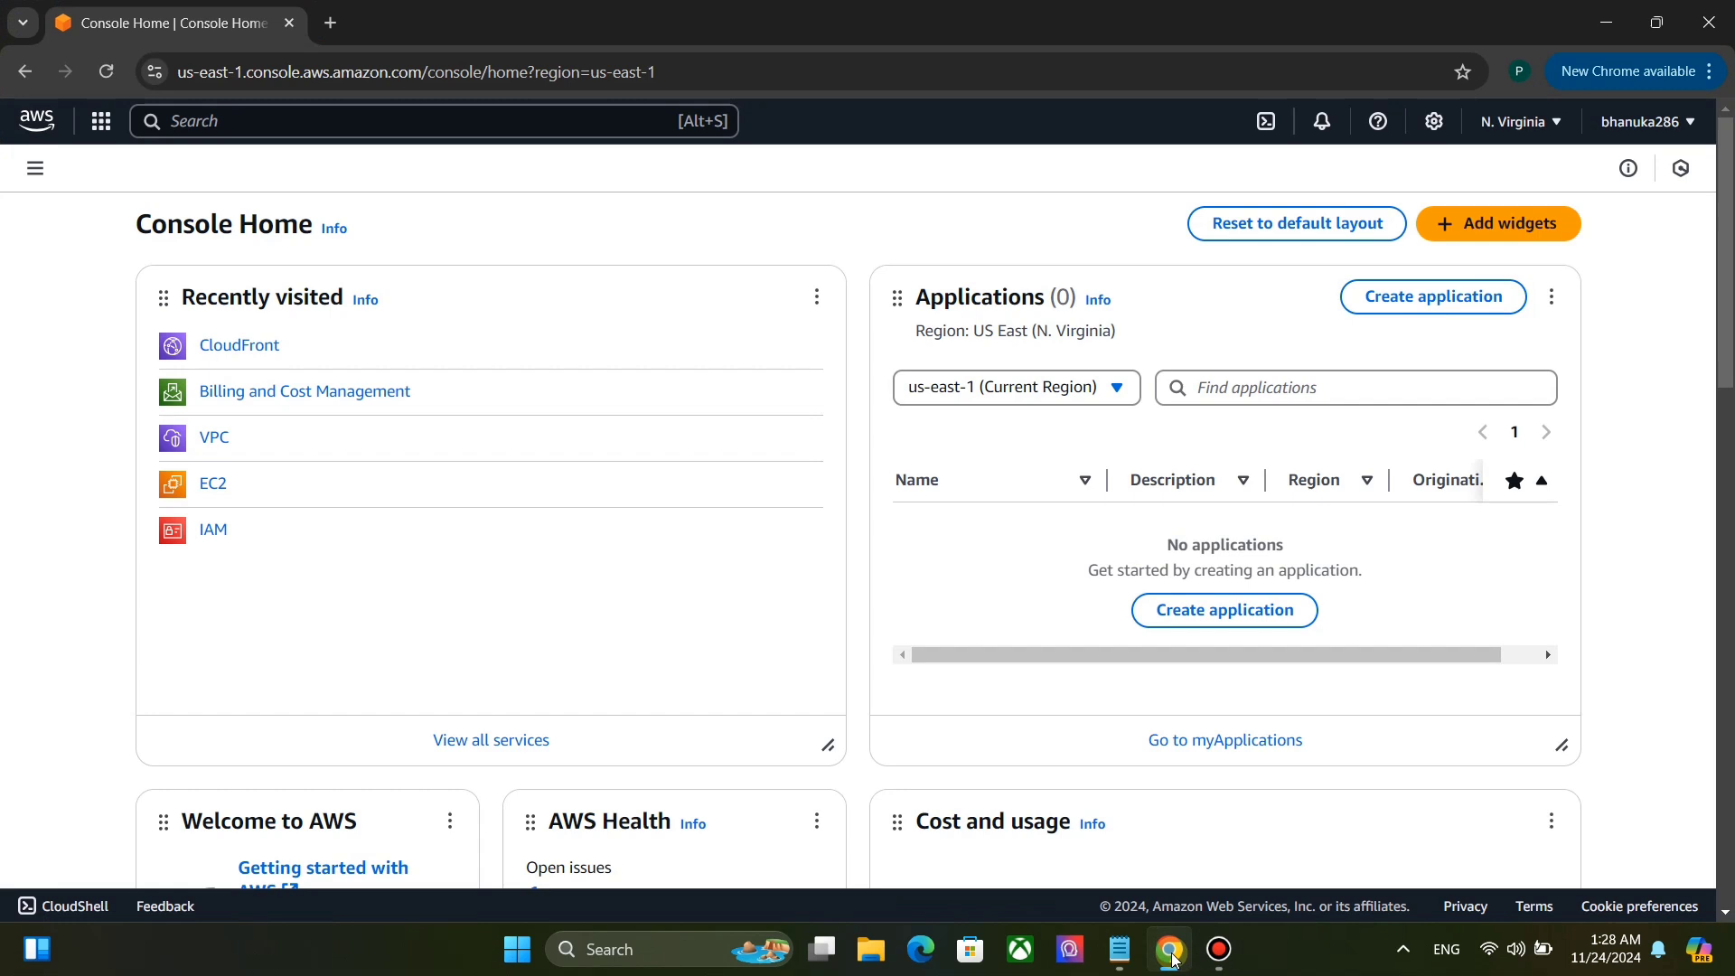
pyautogui.moveTo(506, 174)
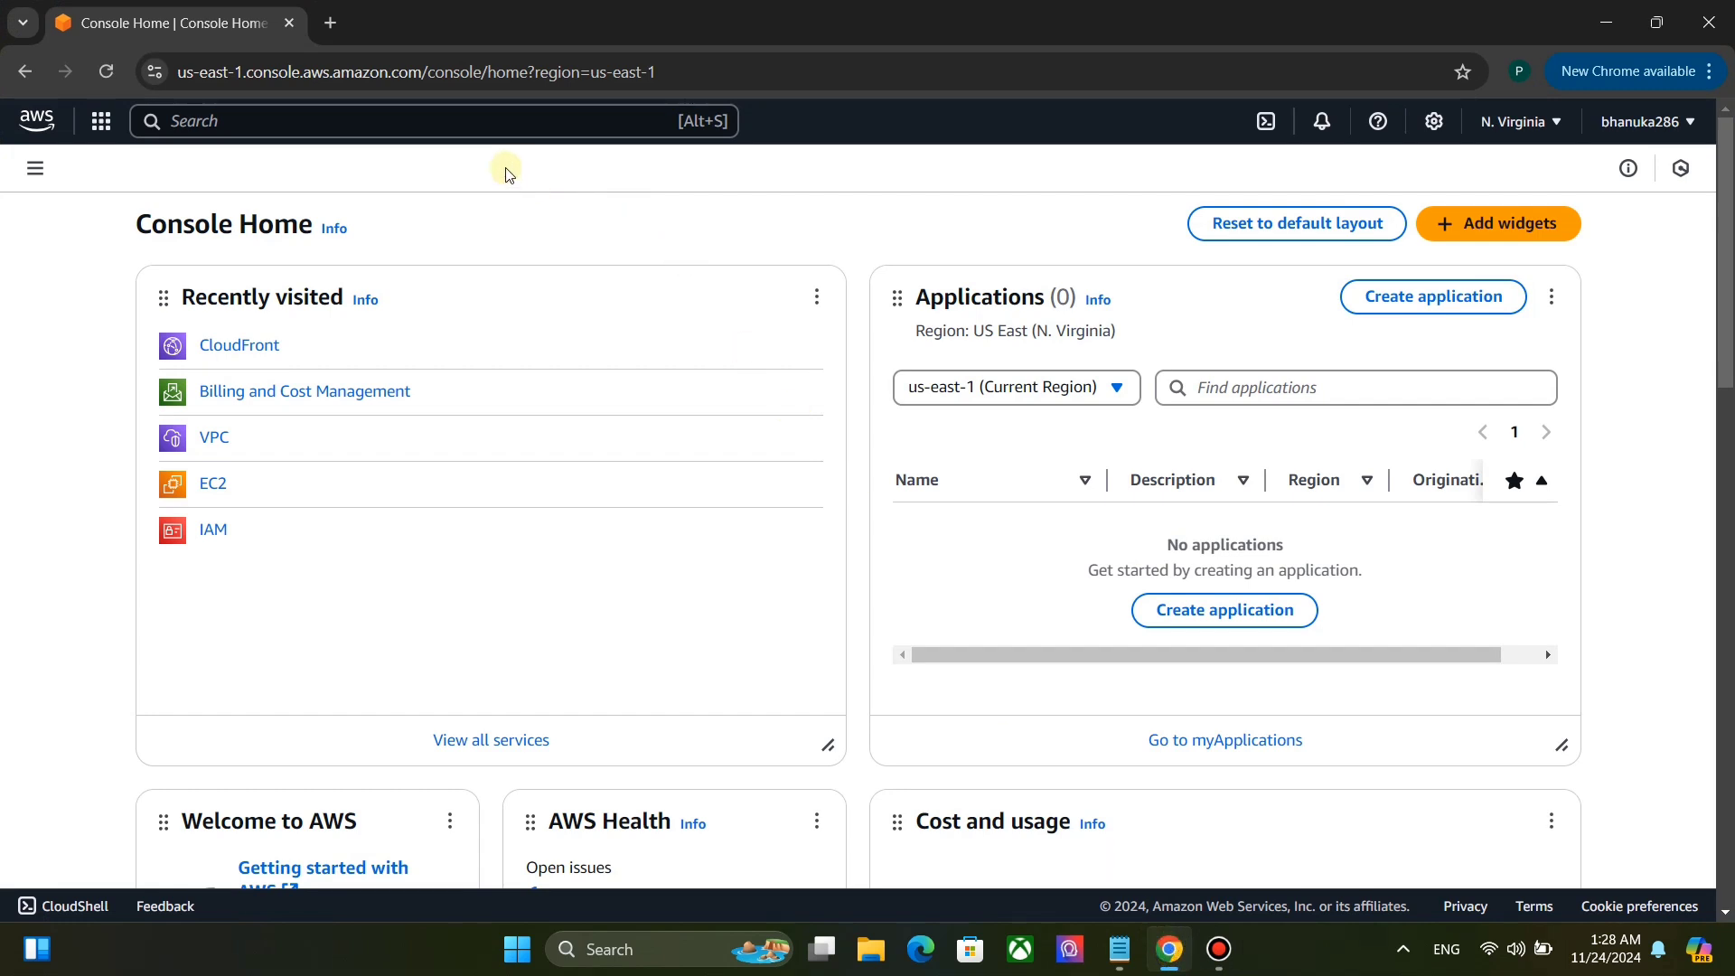
pyautogui.moveTo(856, 180)
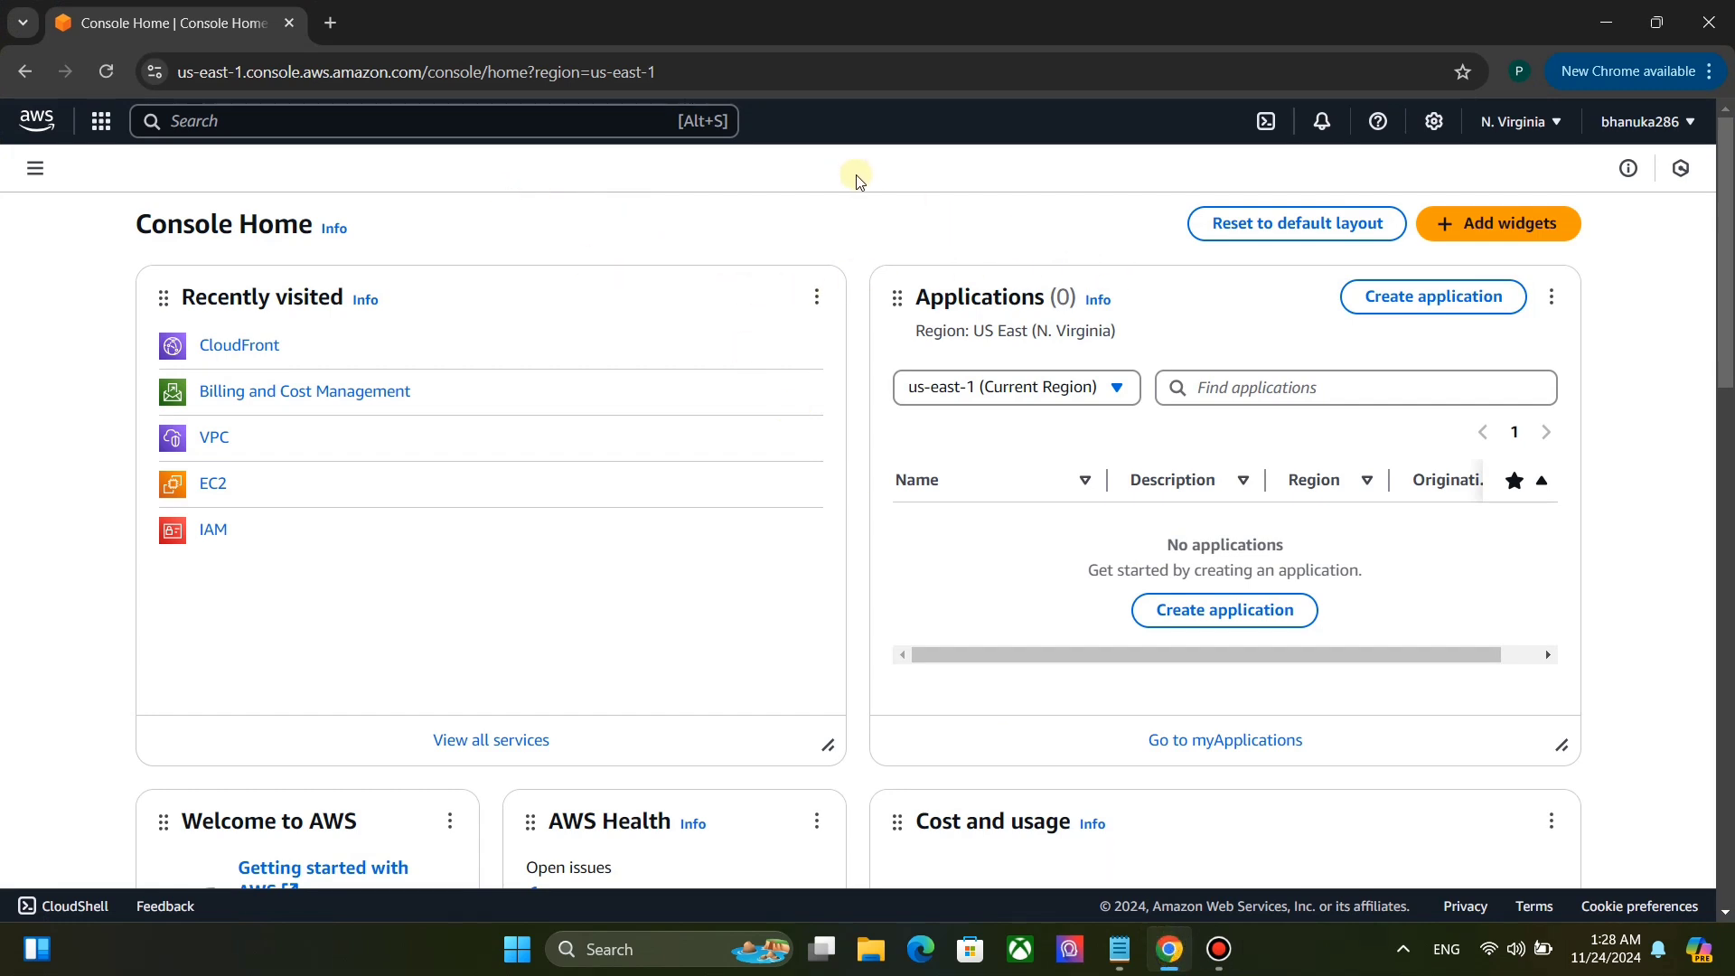
pyautogui.moveTo(396, 166)
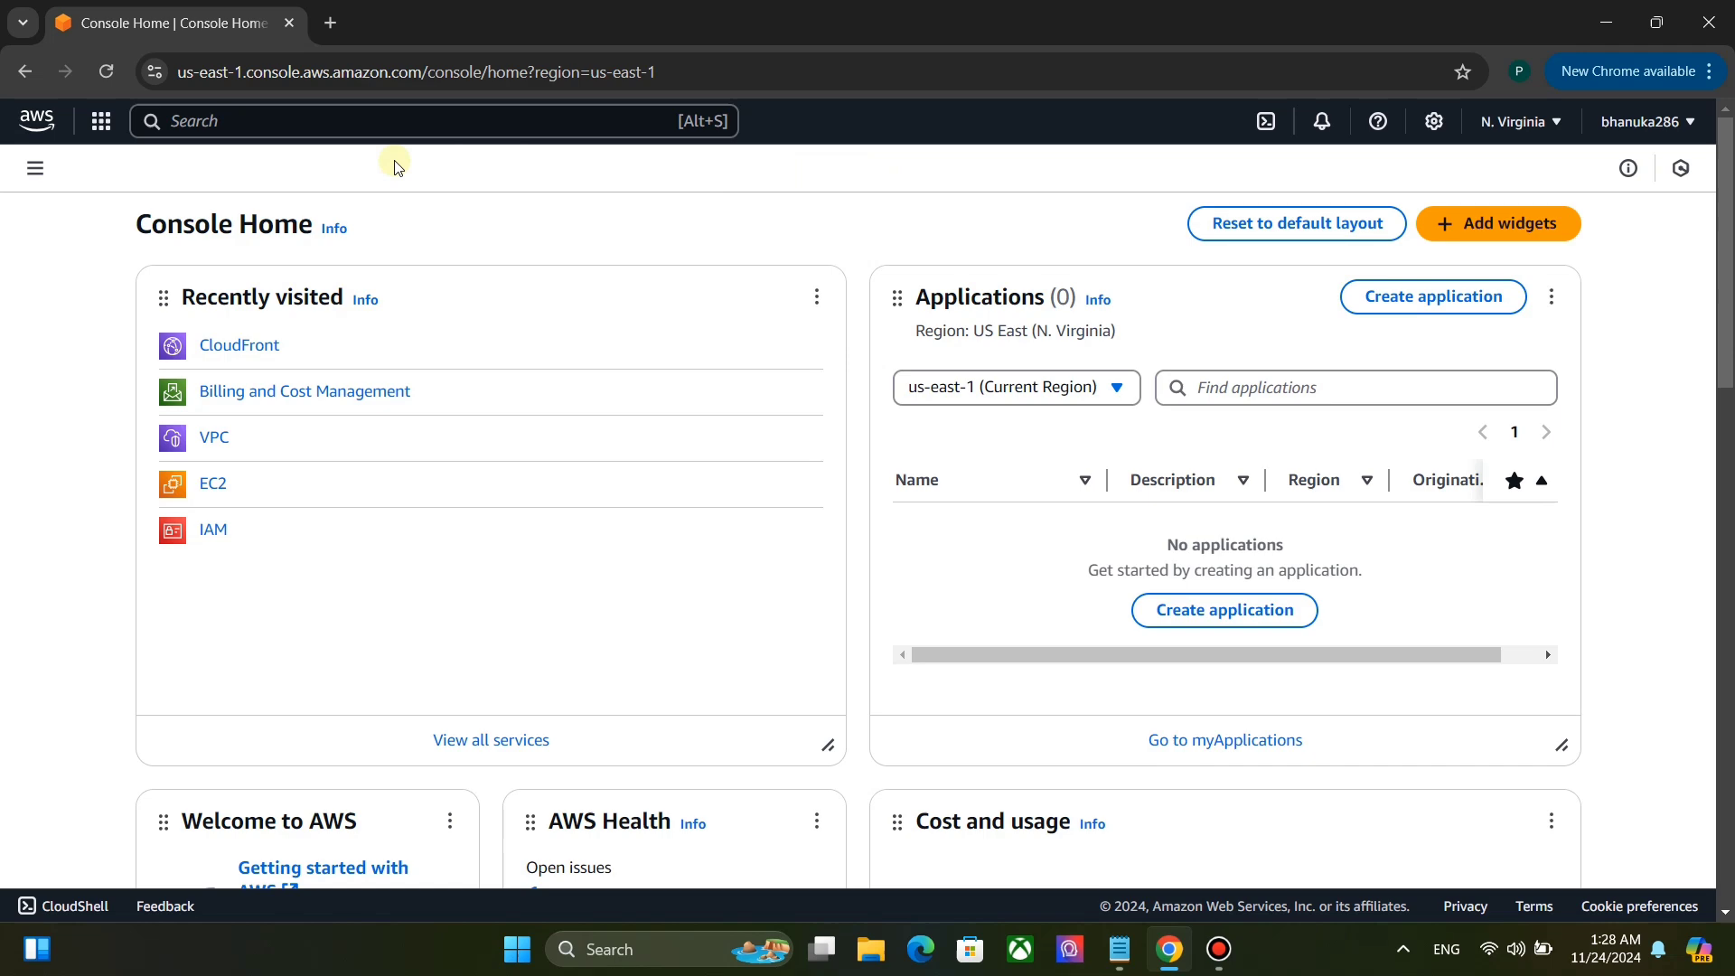
# Search the console for "cloudfront" and choose the CloudFront service result.
pyautogui.write('c')
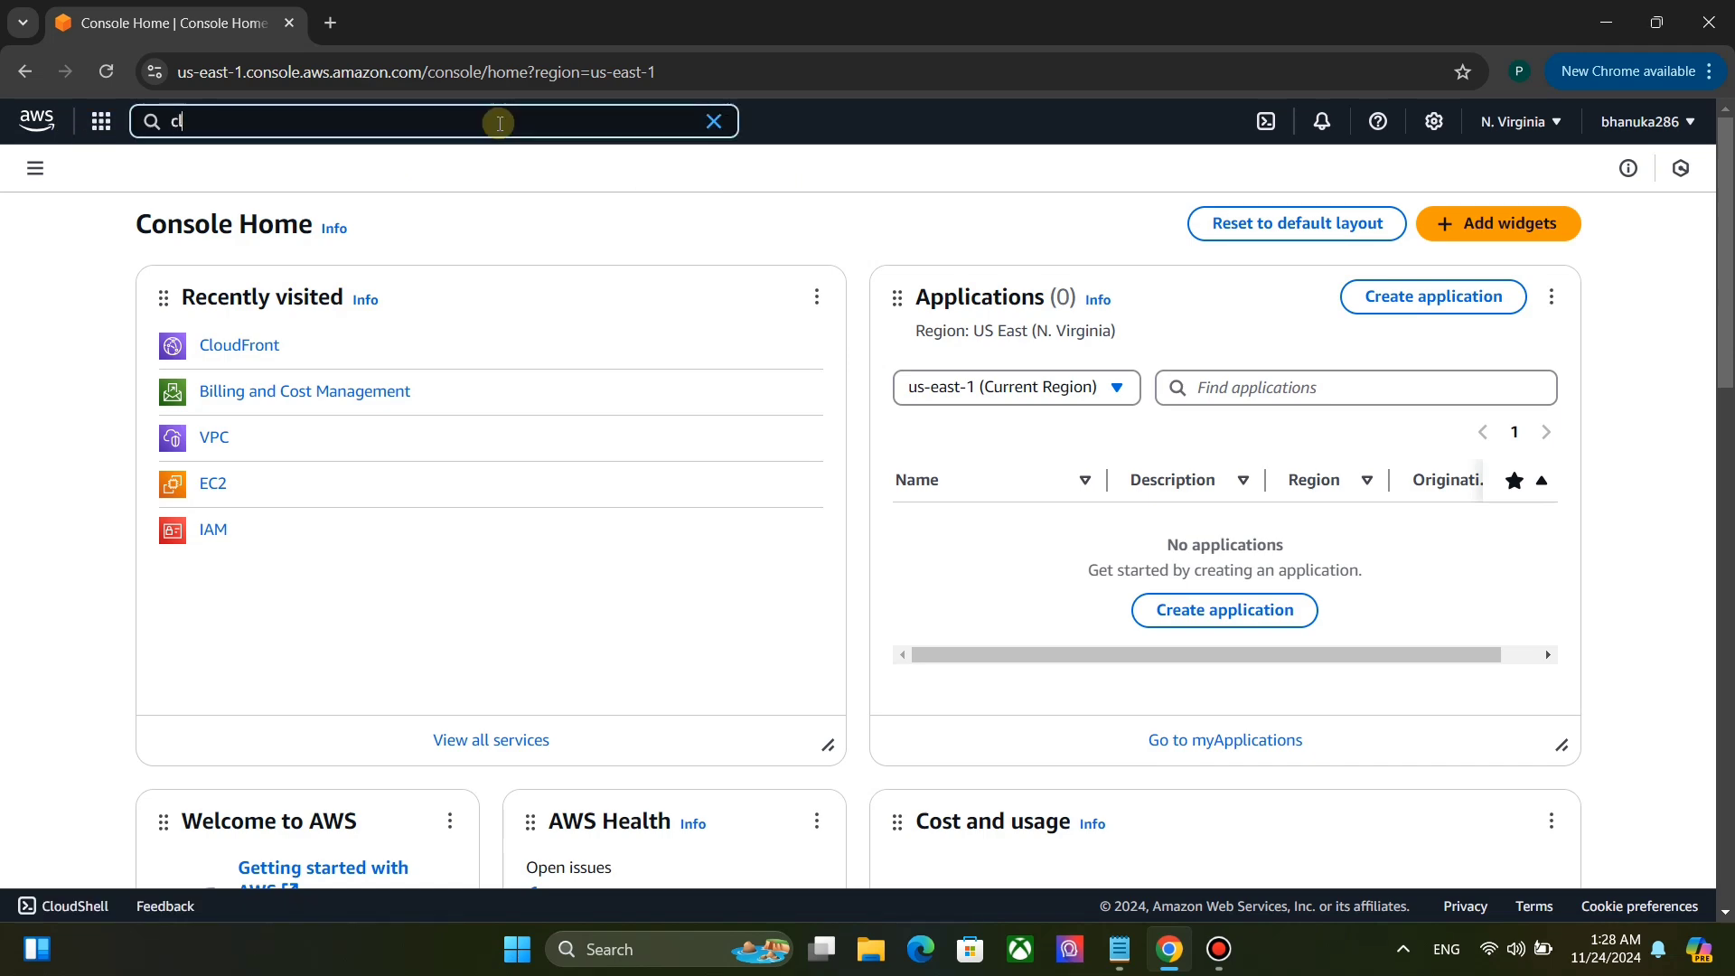
pyautogui.write('oudfront')
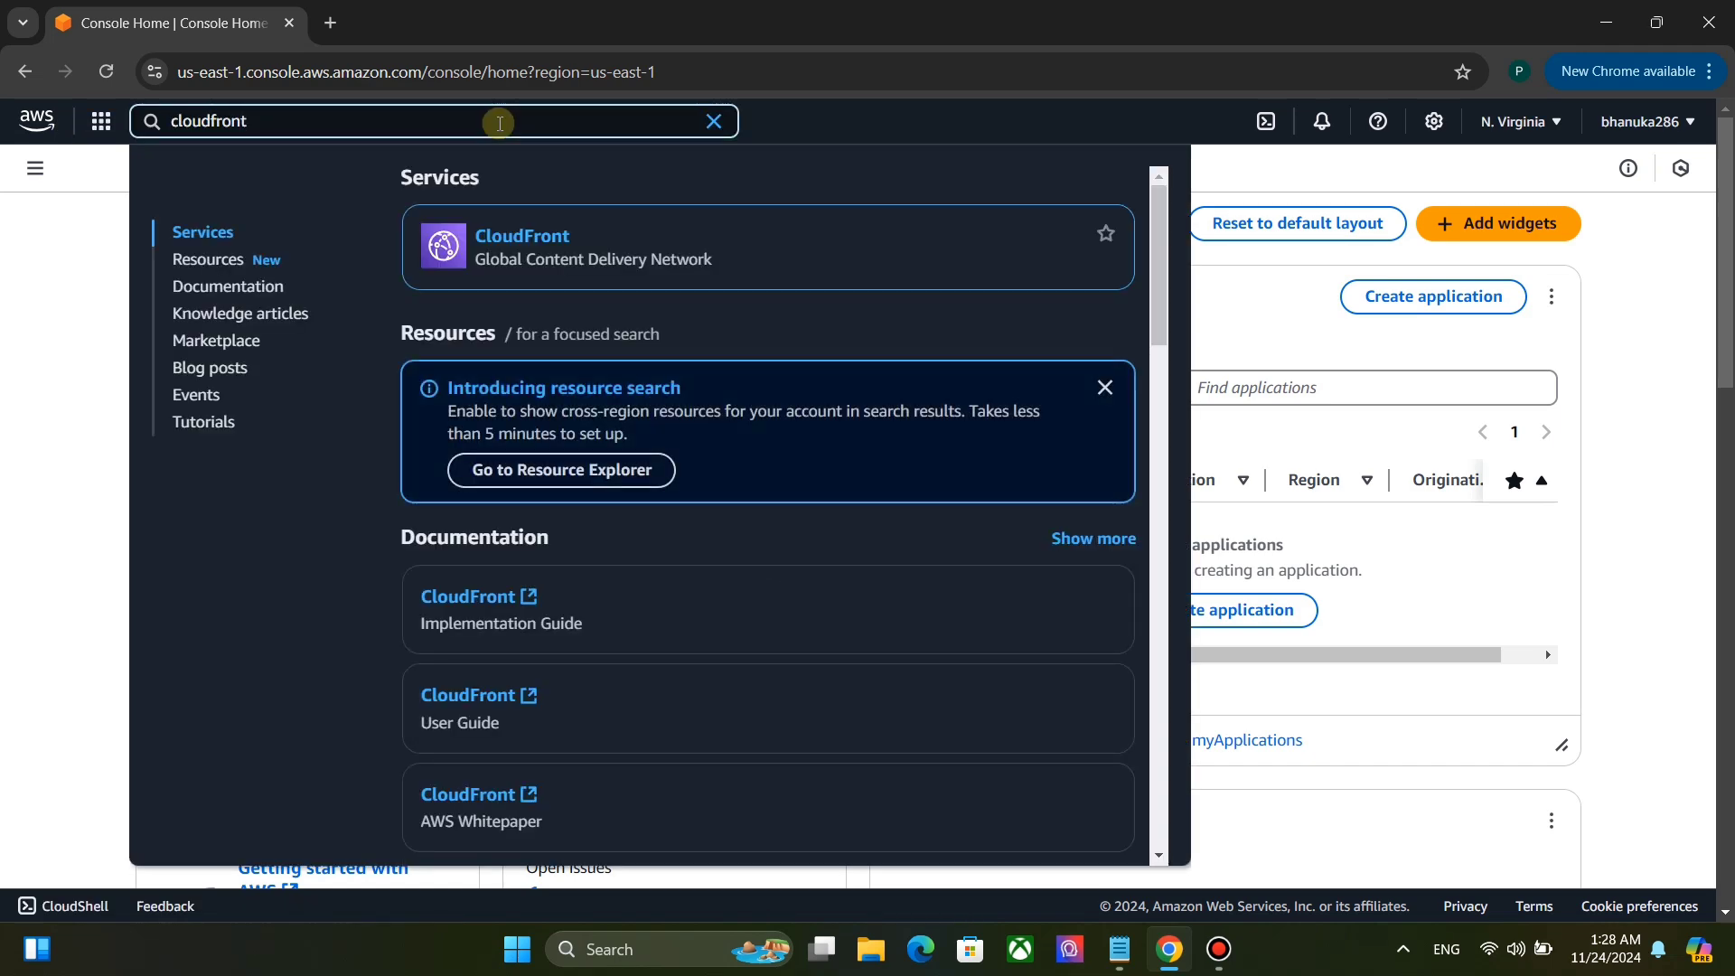
pyautogui.click(520, 235)
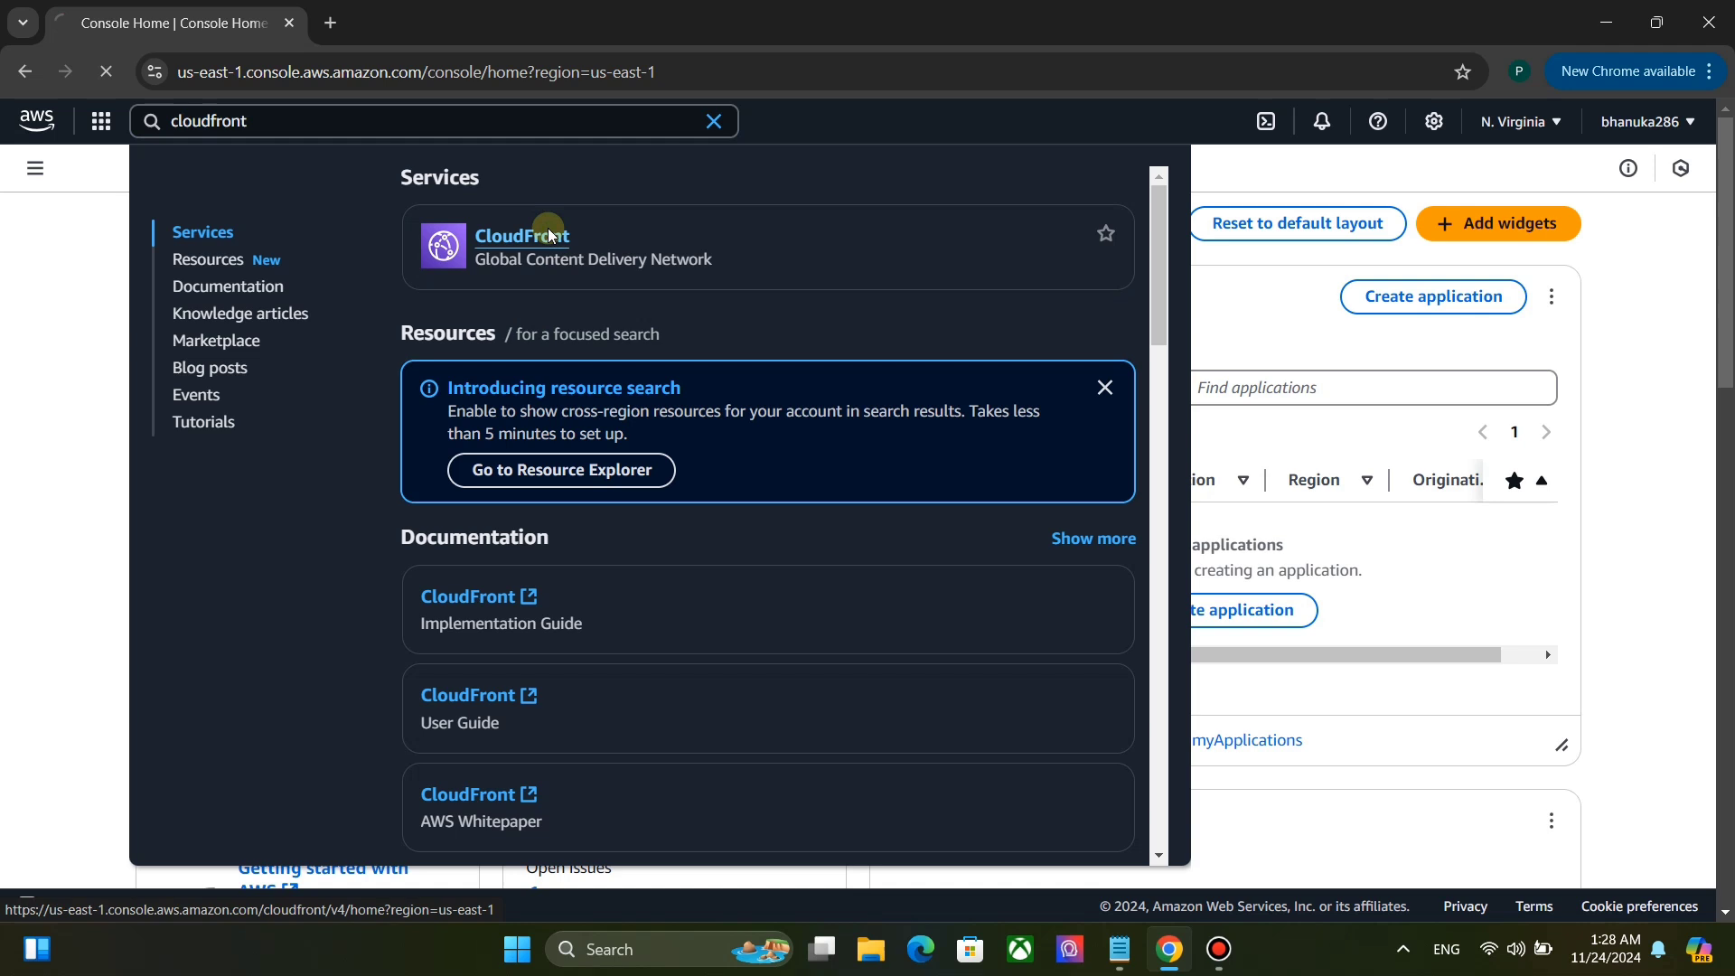
# Start a new distribution from the empty Distributions list.
pyautogui.click(520, 235)
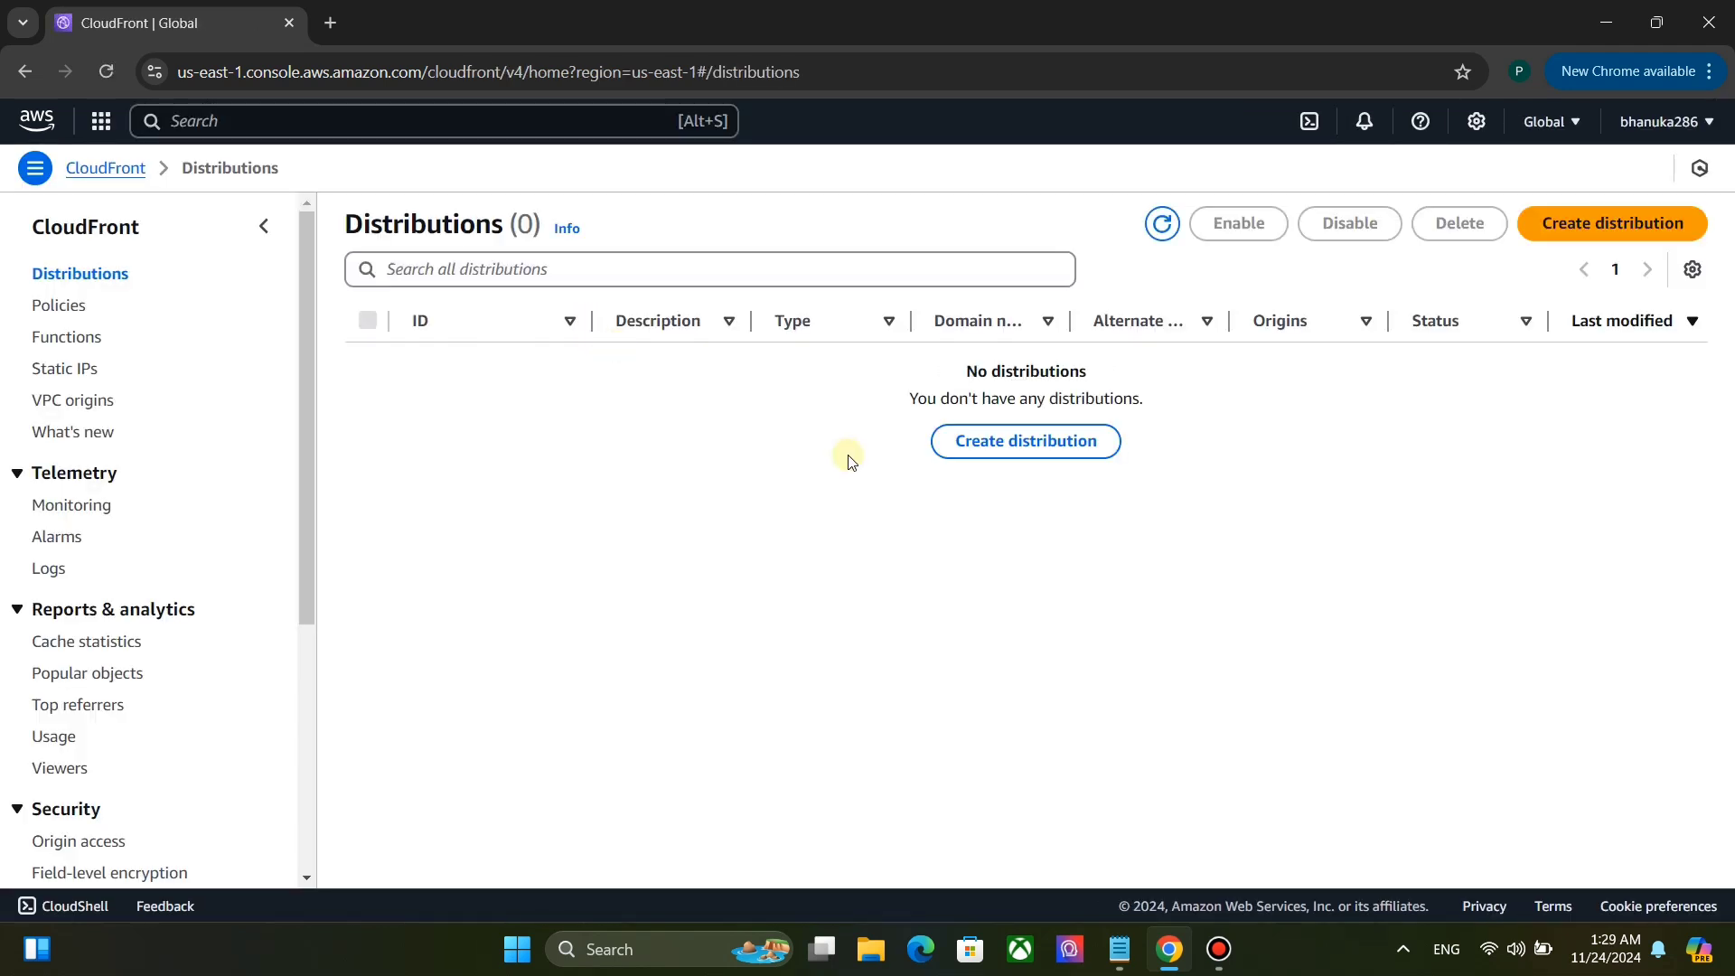
pyautogui.click(1610, 222)
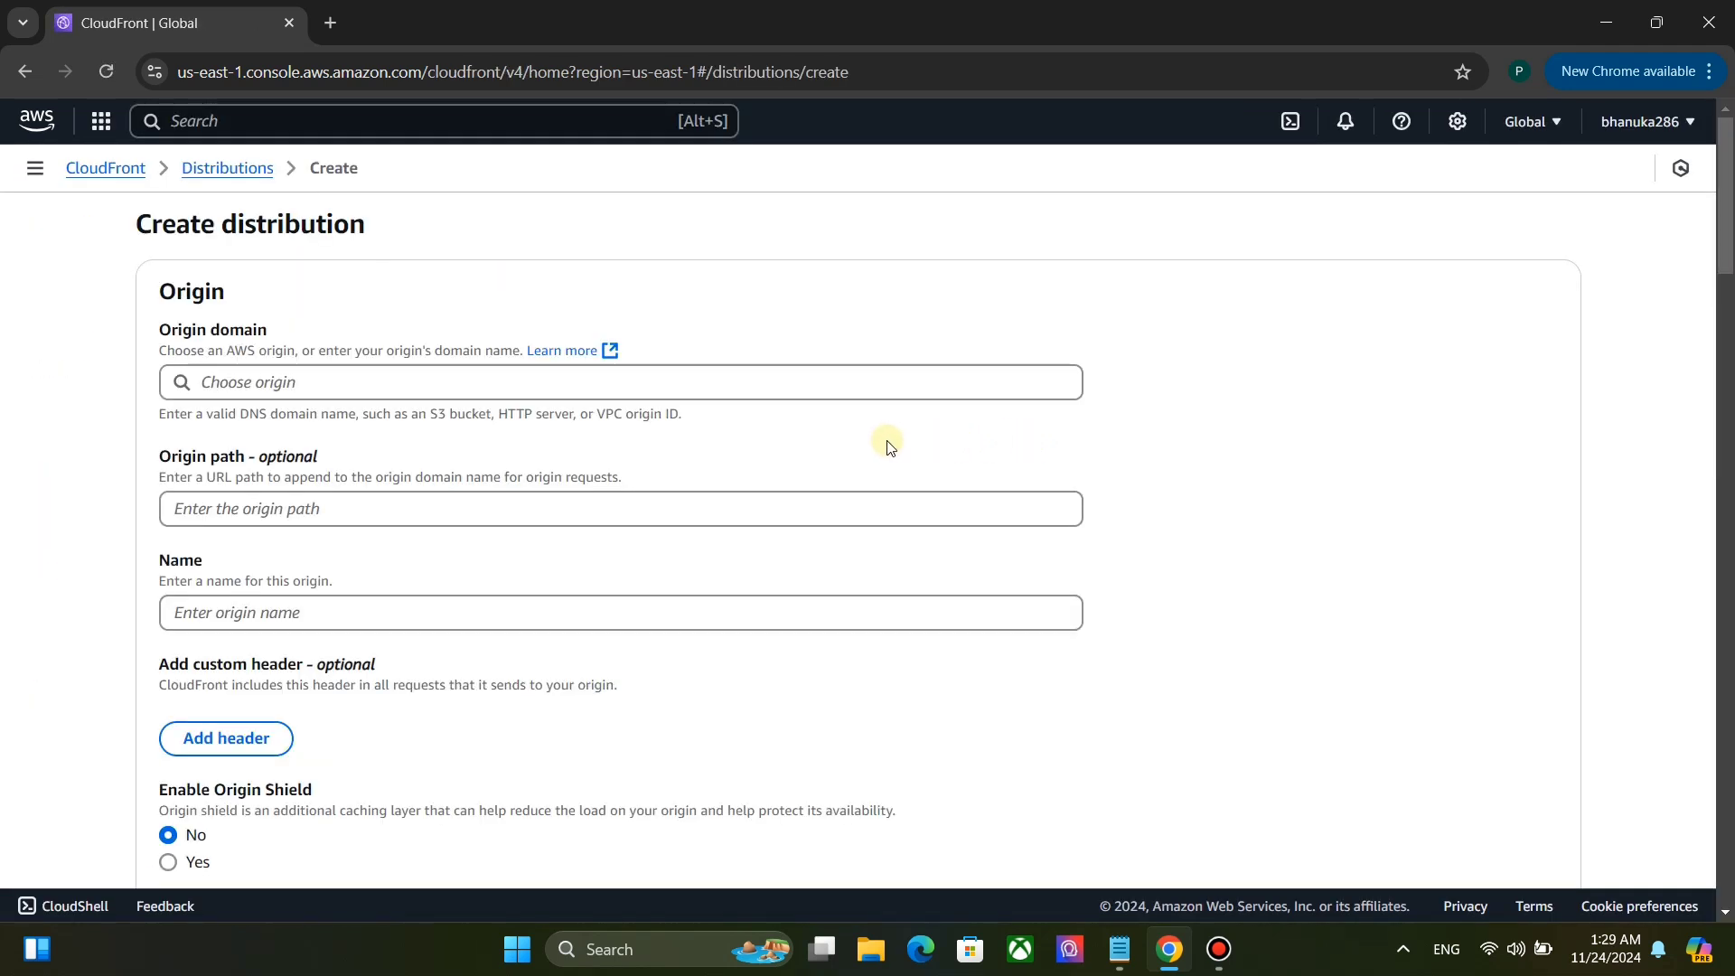
pyautogui.moveTo(394, 390)
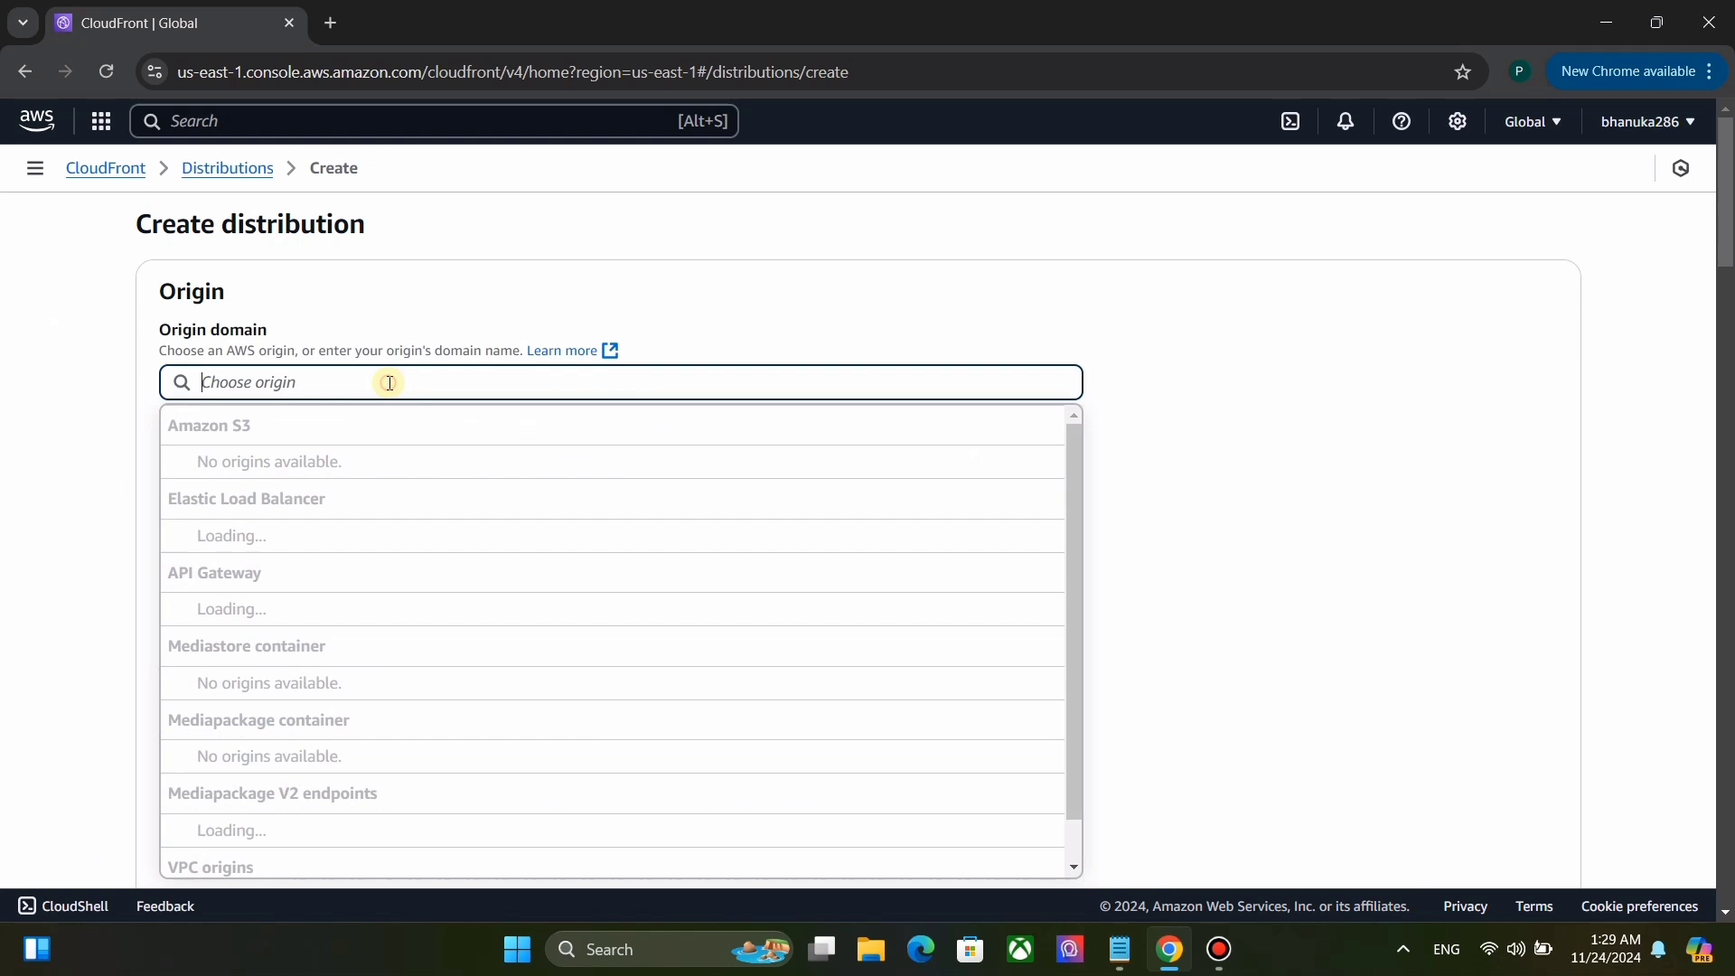
# Paste allinonecdn.duckdns.org as the origin domain and set the protocol to Match viewer.
pyautogui.rightClick(389, 383)
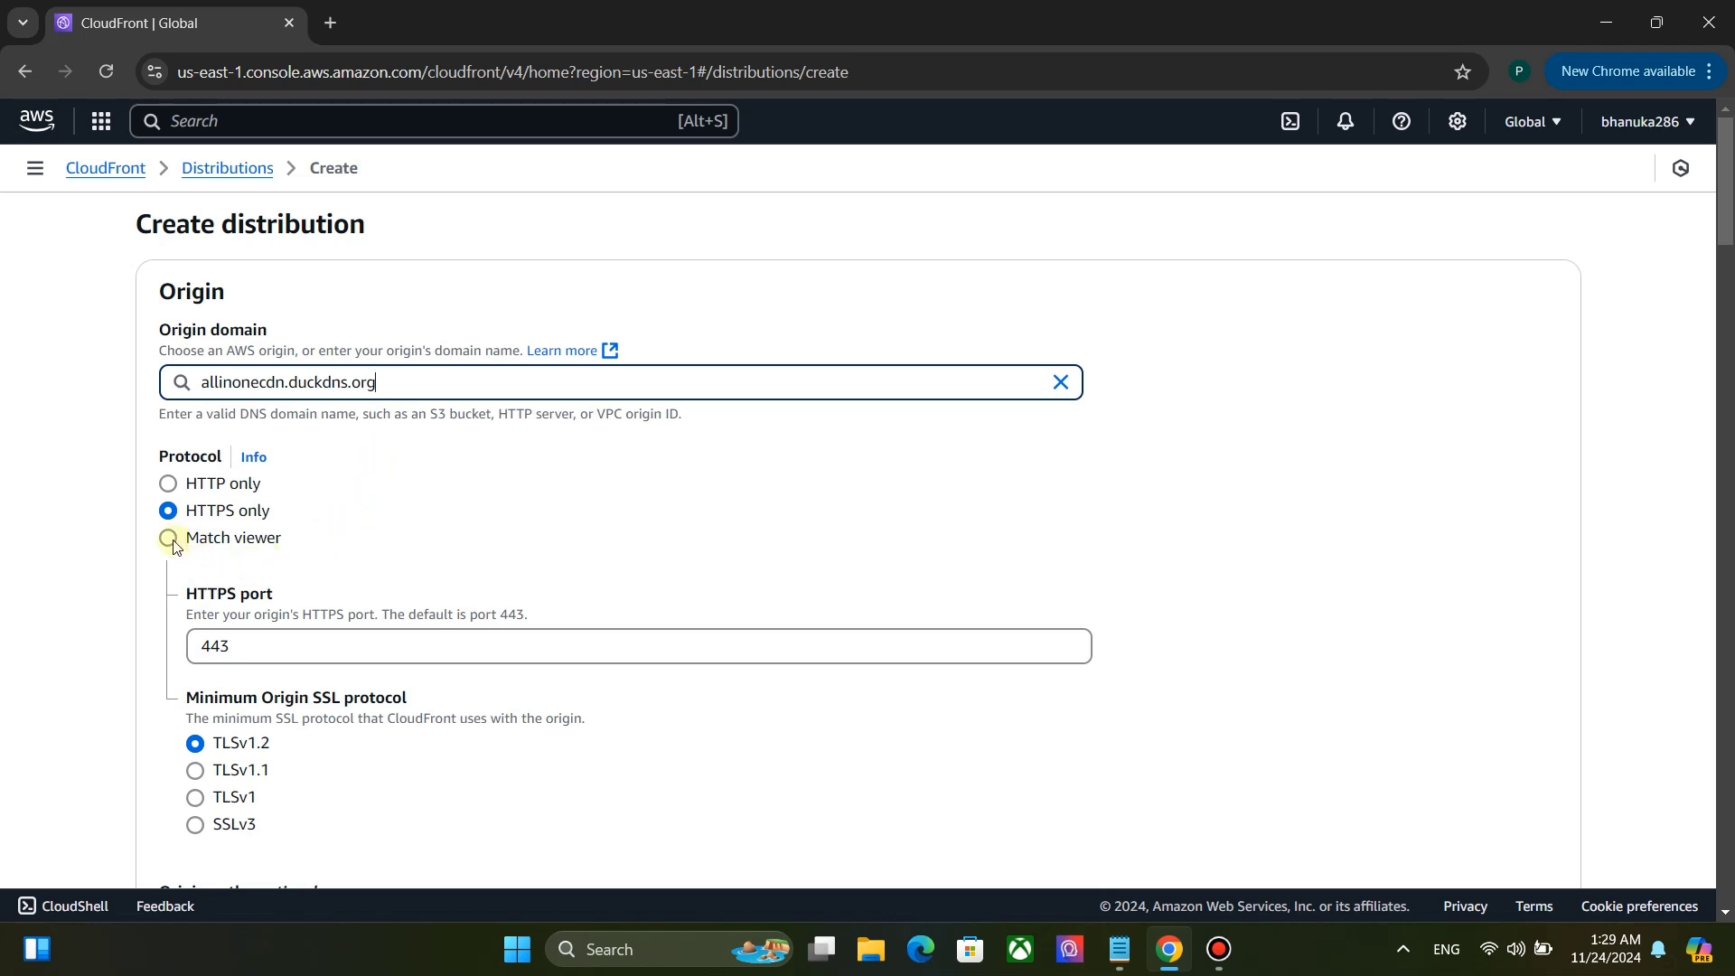
pyautogui.click(167, 536)
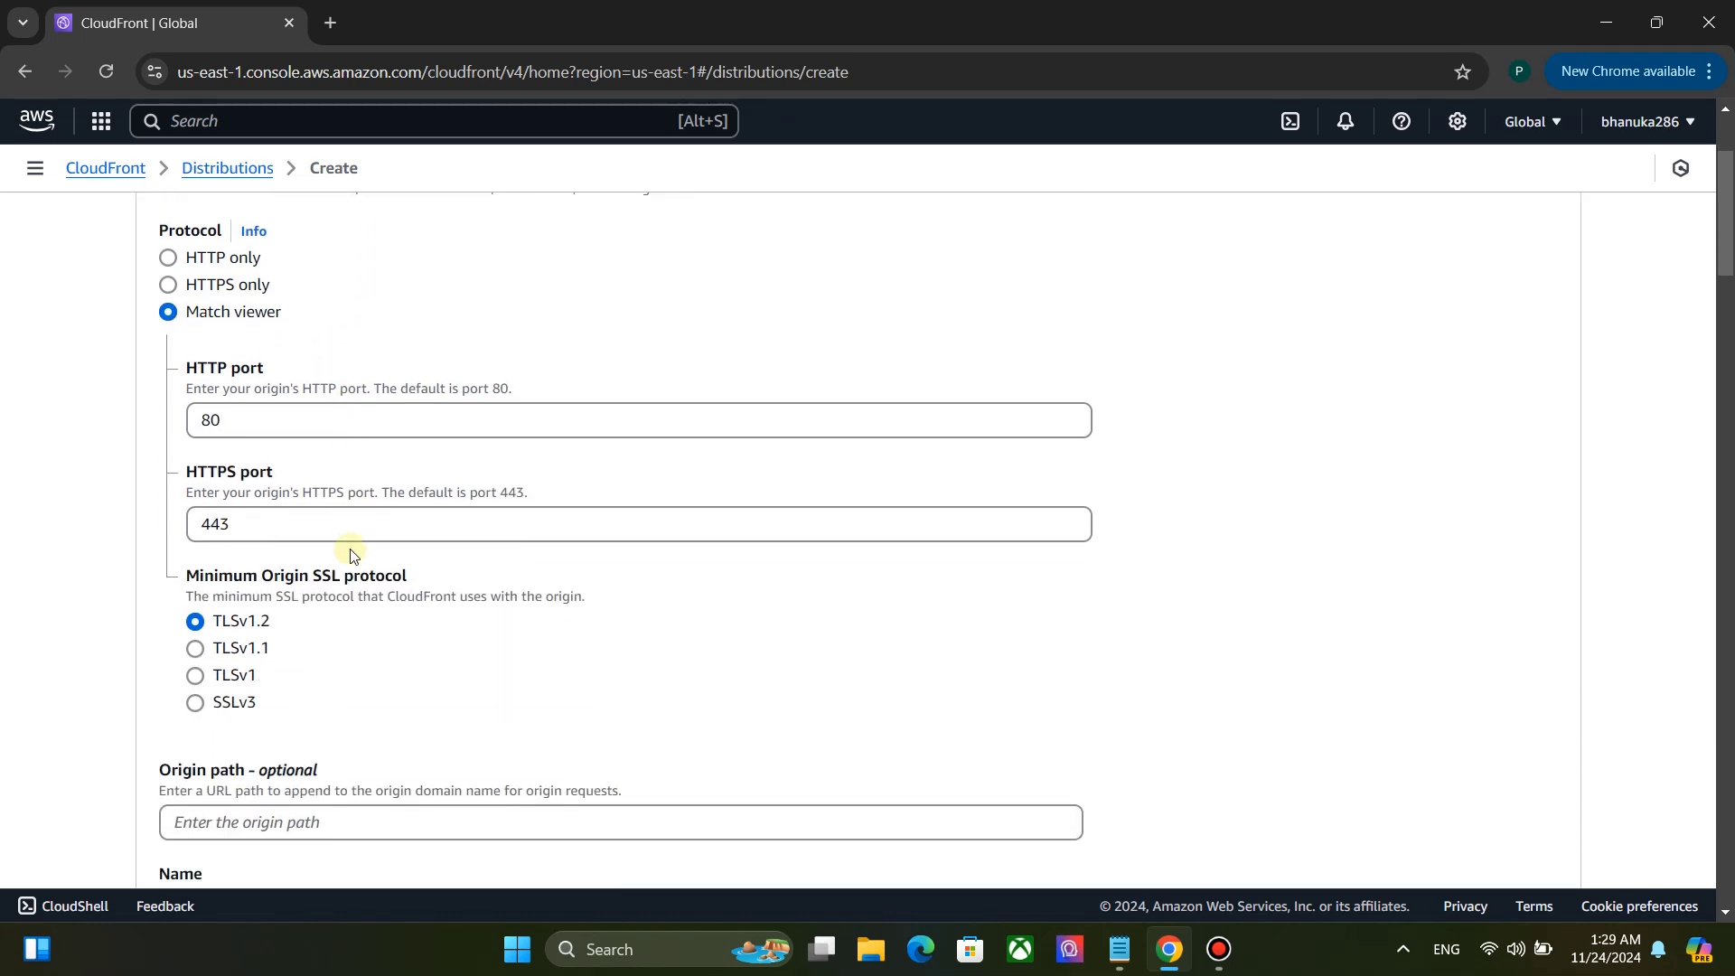
pyautogui.scroll(-3)
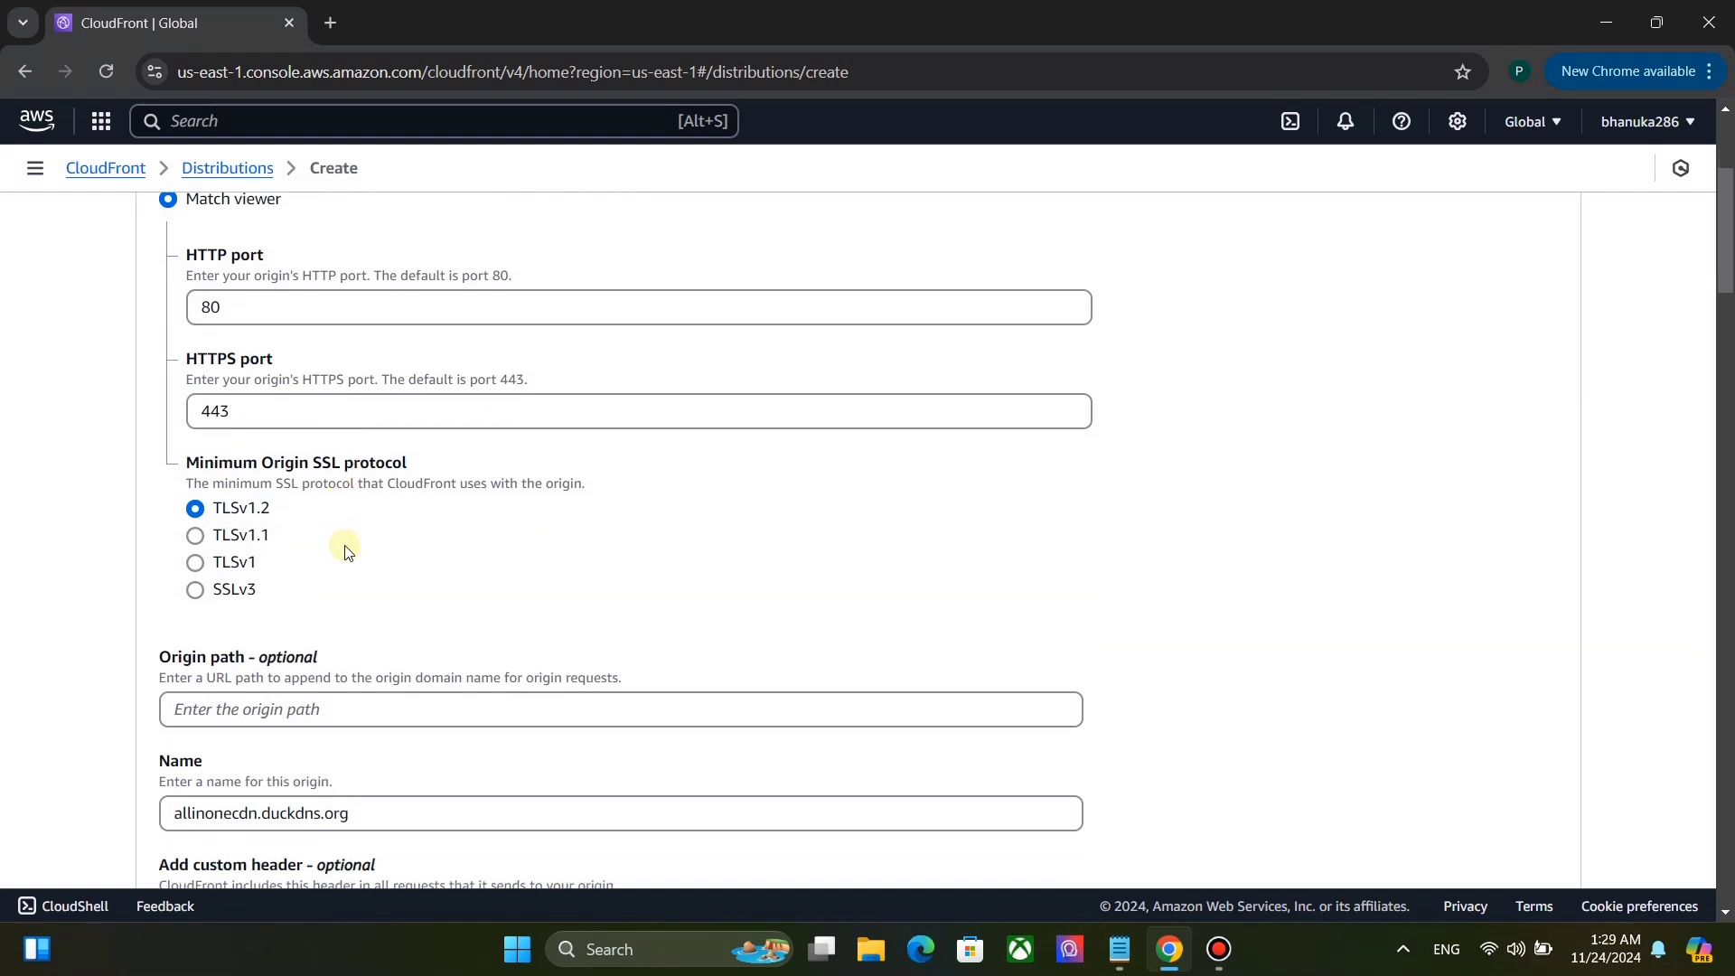
# Set the minimum origin SSL protocol to SSLv3 and reach the cache policy choices.
pyautogui.scroll(-3)
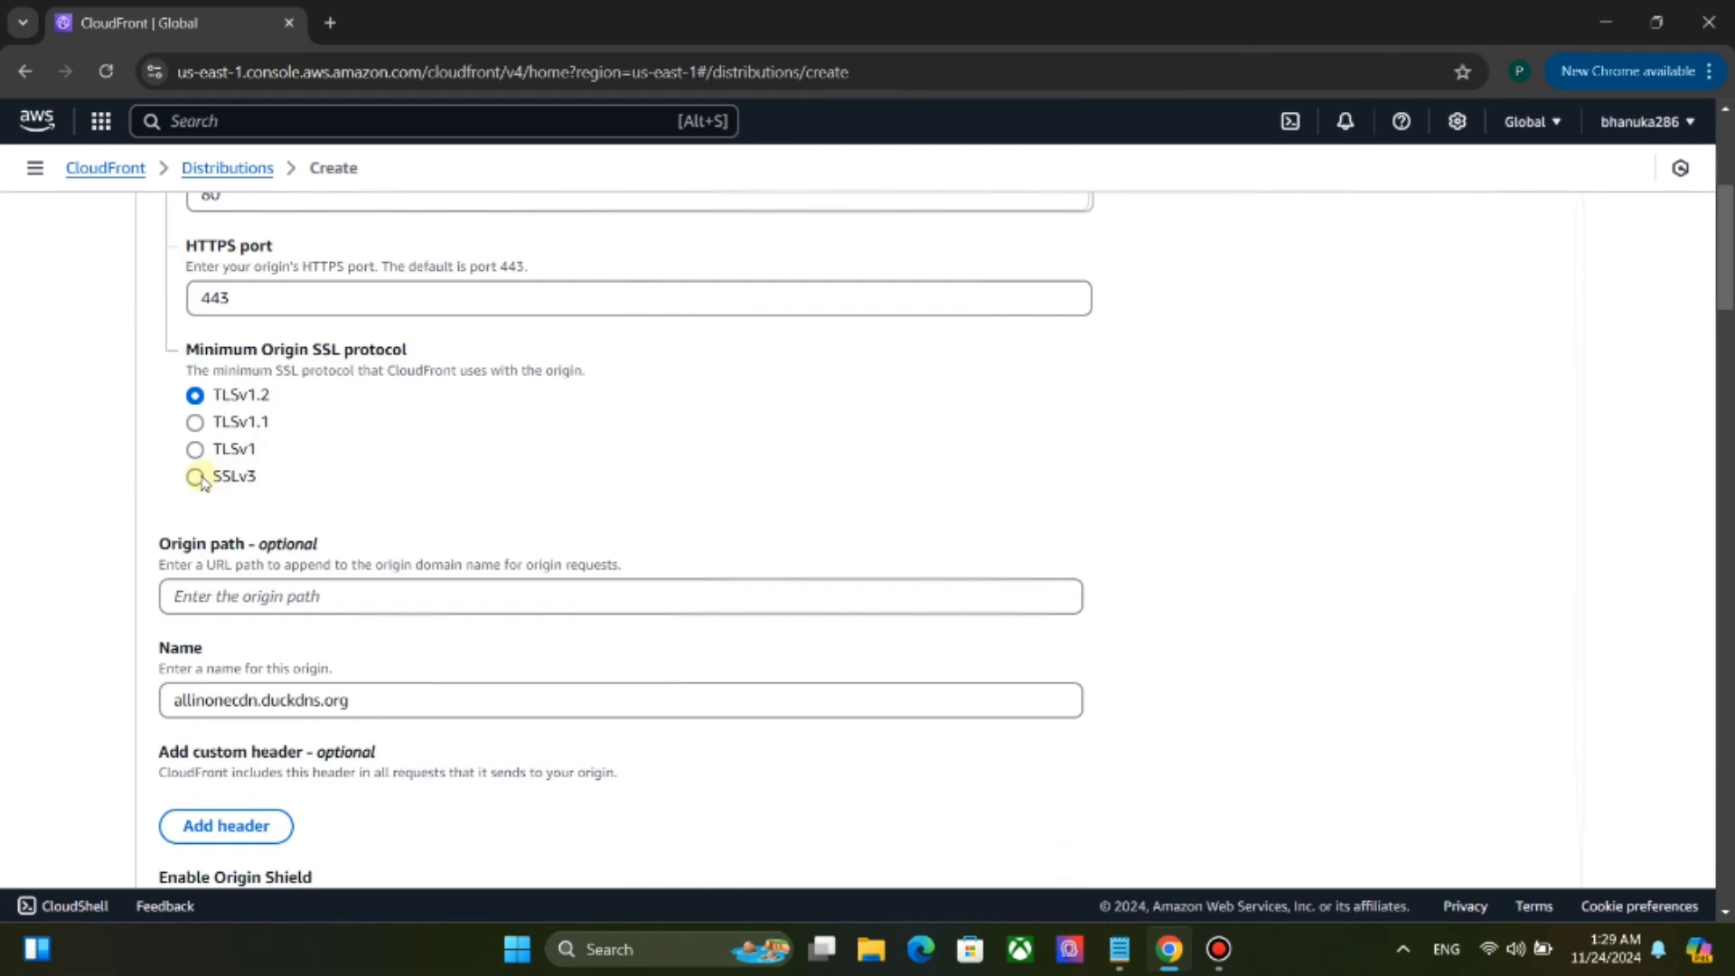
pyautogui.click(195, 476)
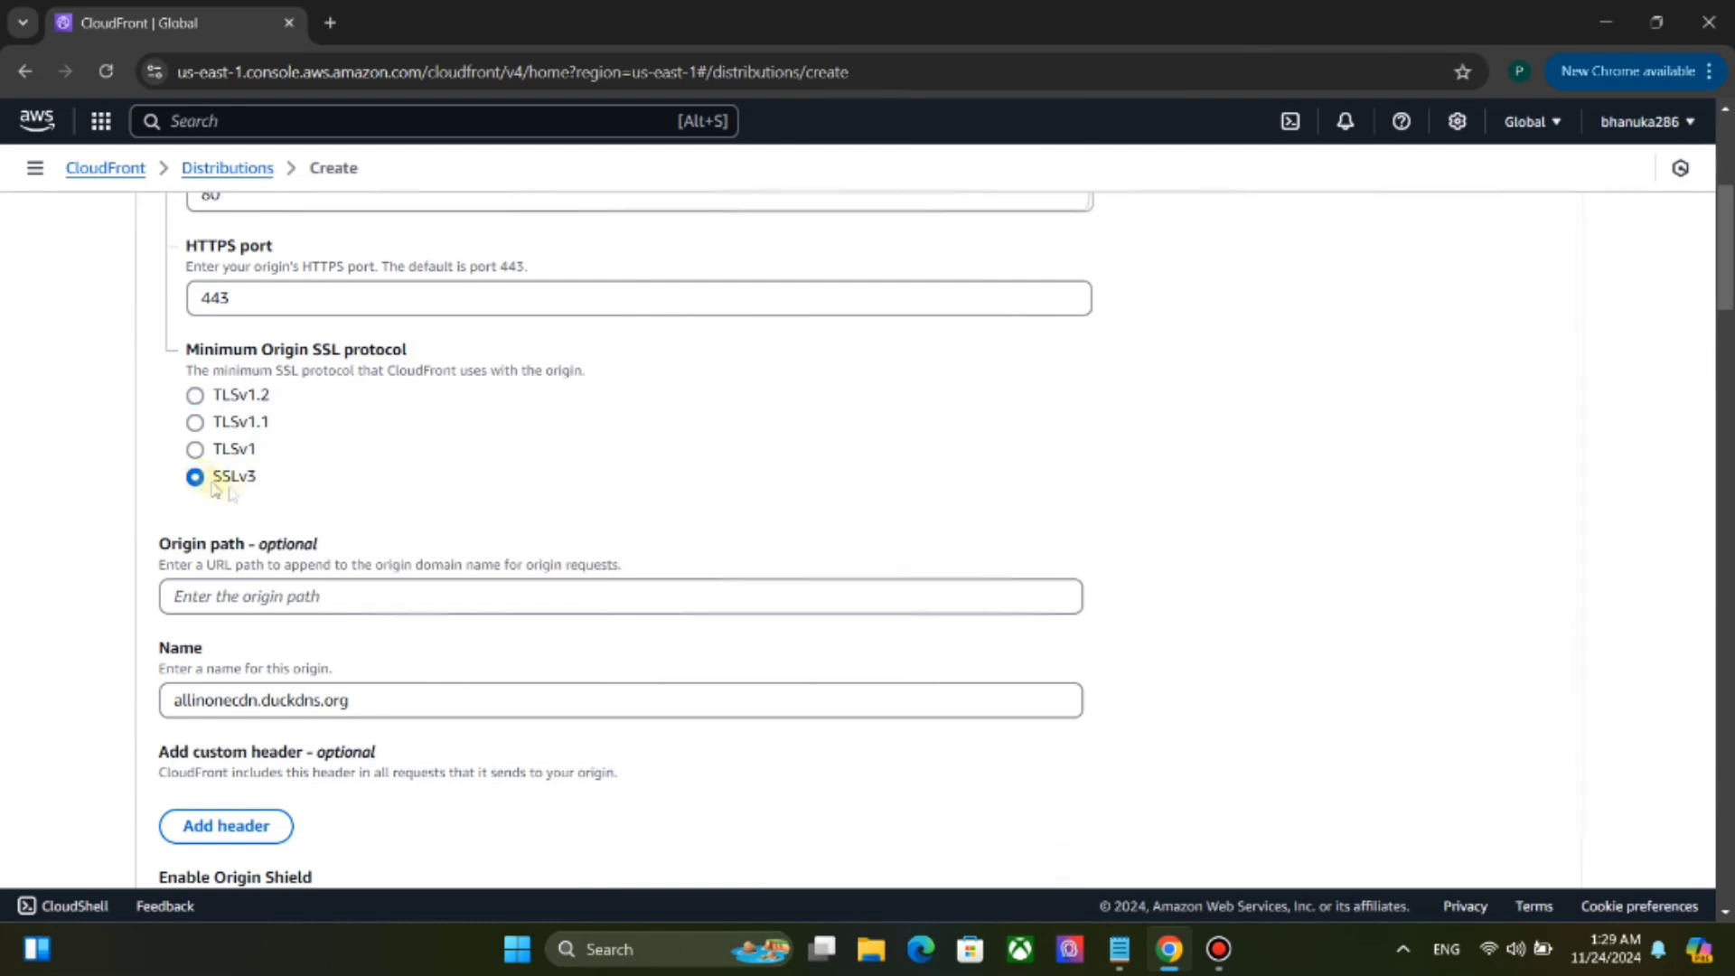
pyautogui.scroll(-3)
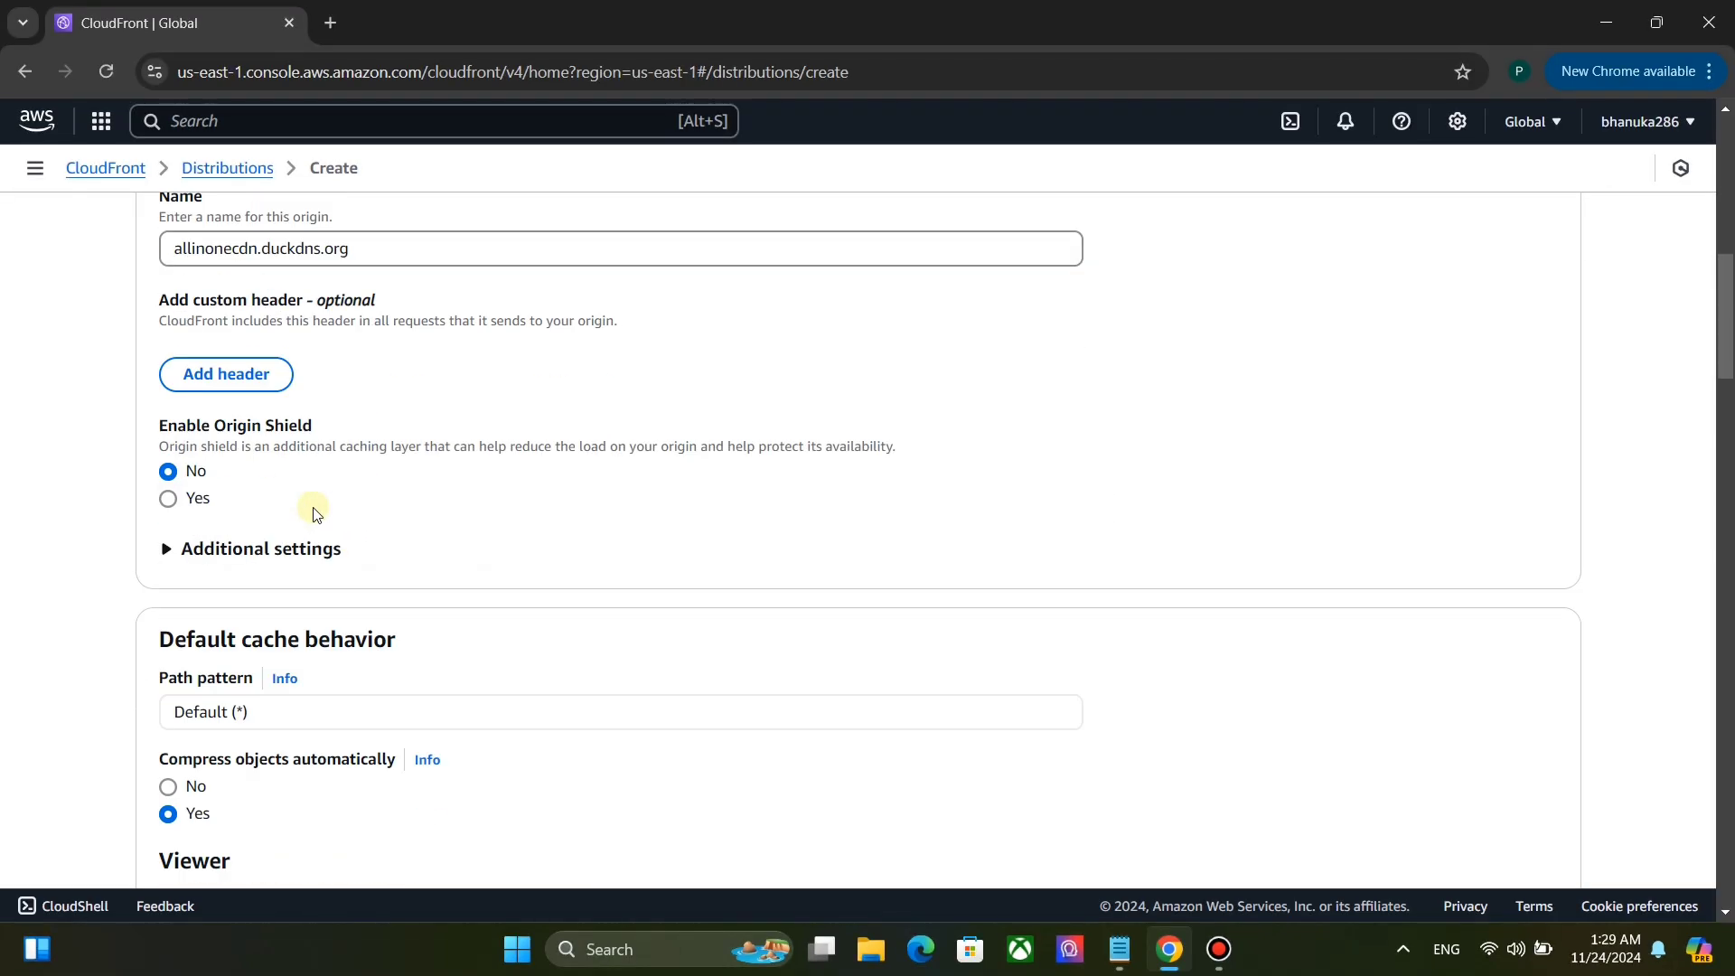
pyautogui.scroll(-3)
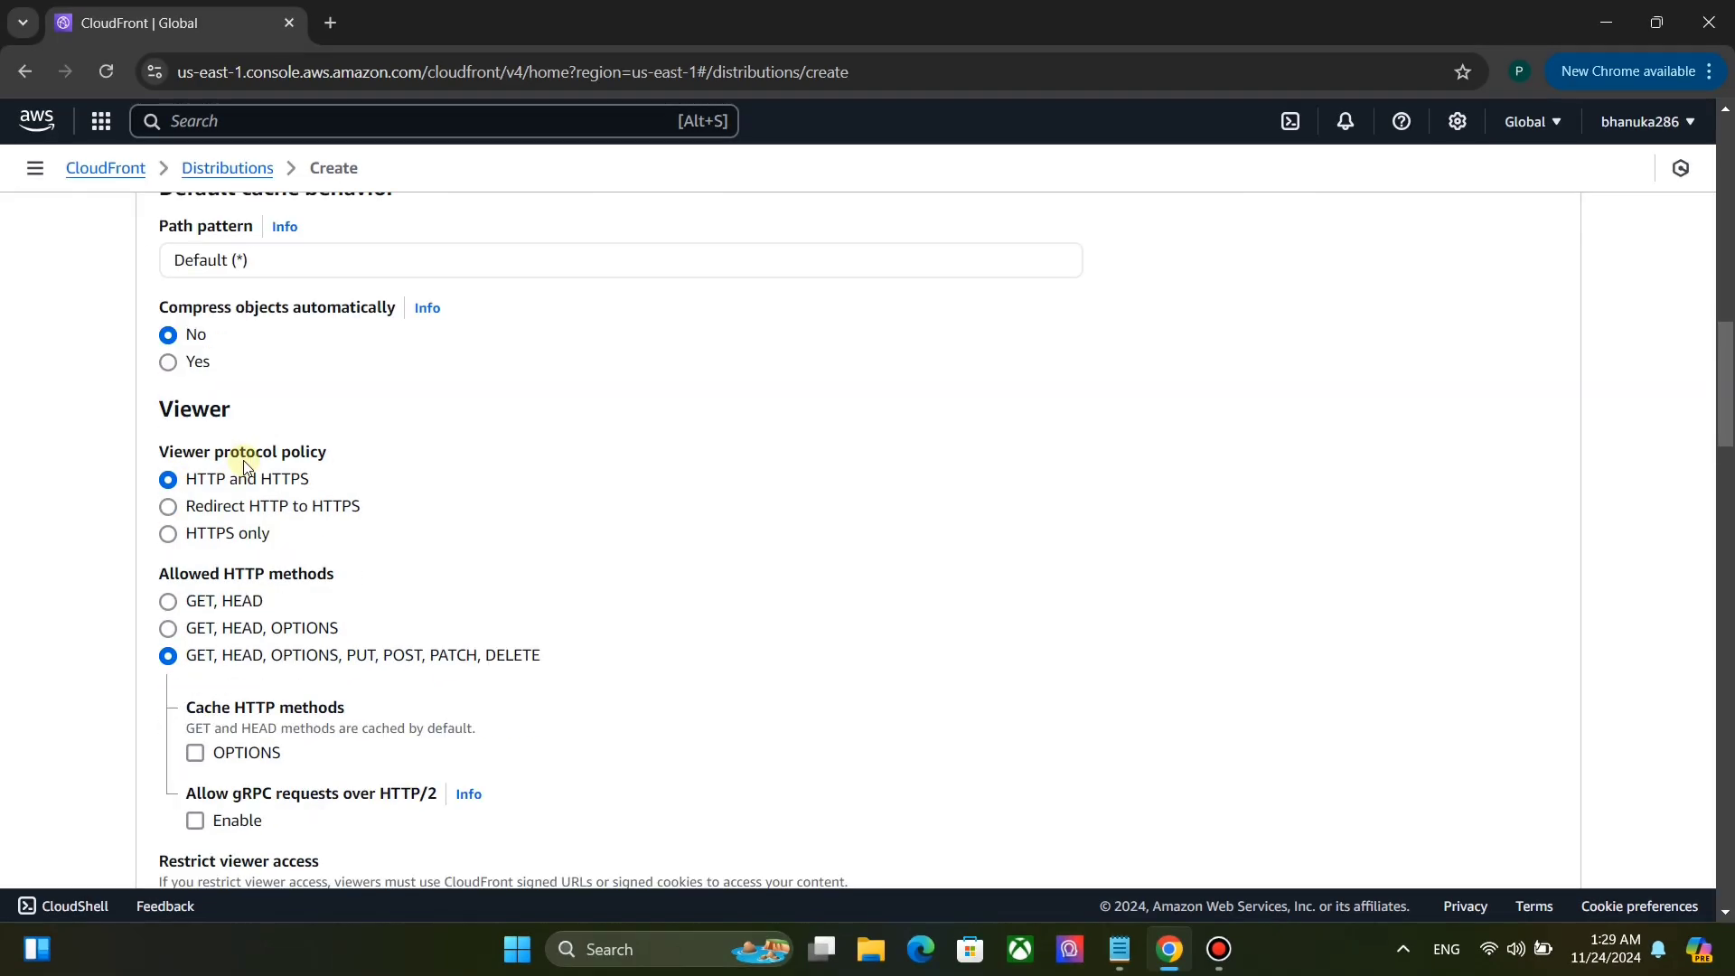
pyautogui.scroll(-3)
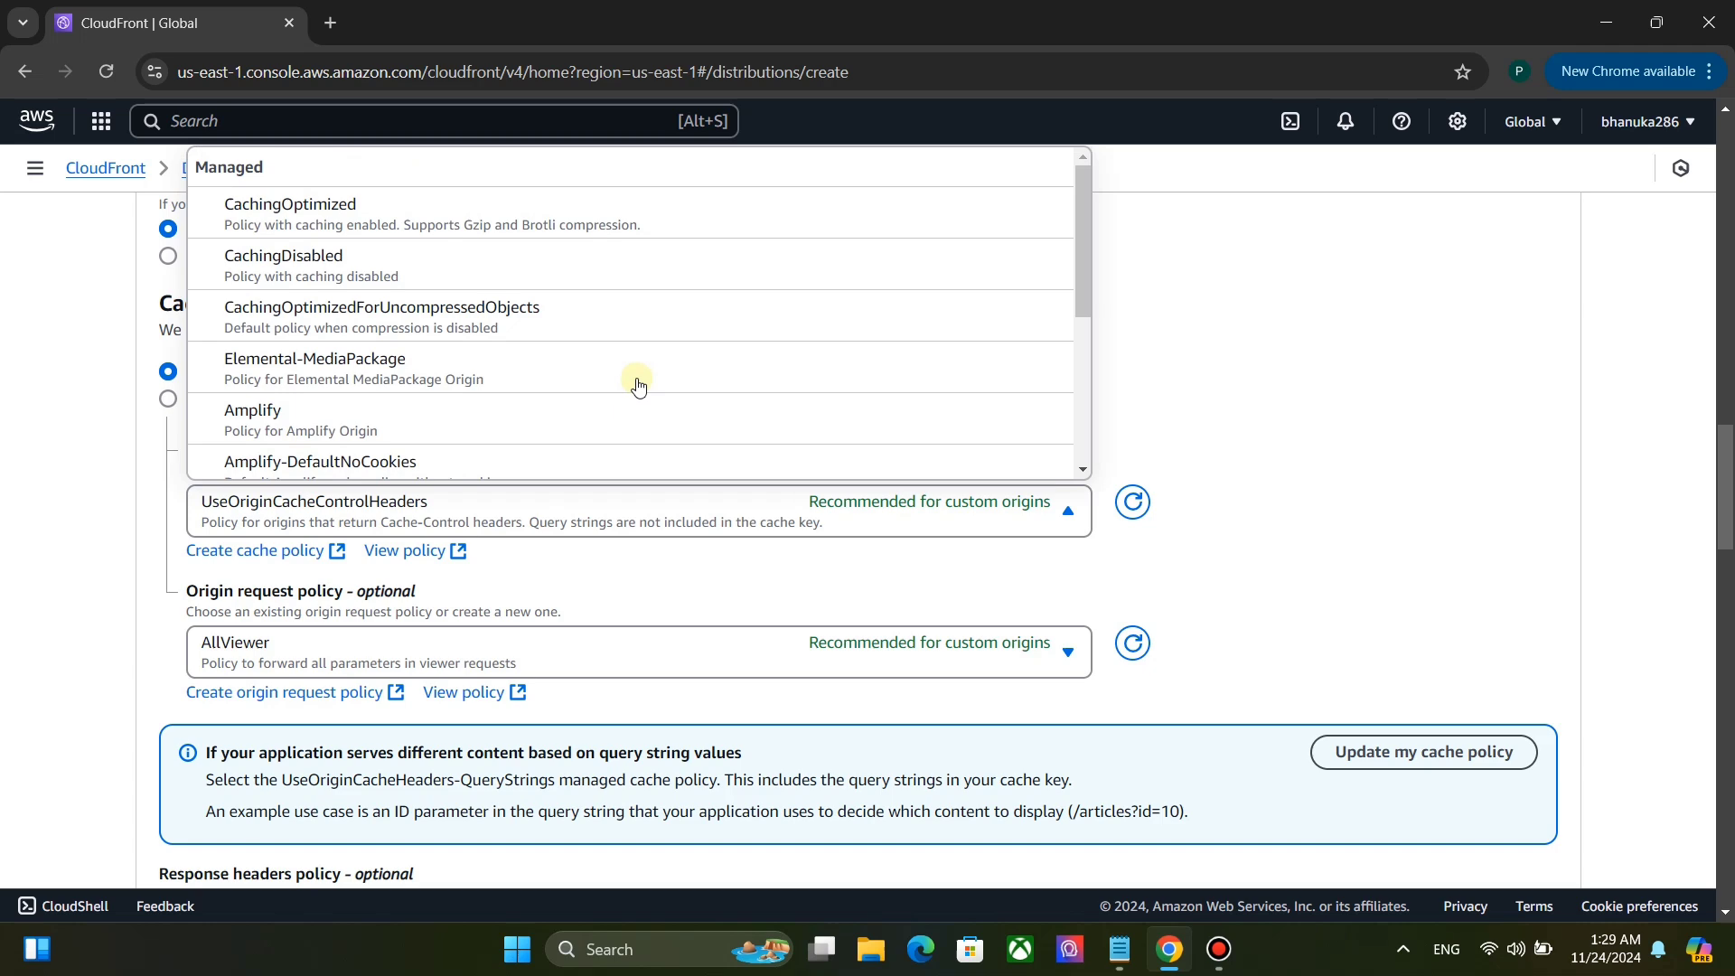
# Choose the CachingDisabled cache policy for the default behaviour.
pyautogui.click(284, 265)
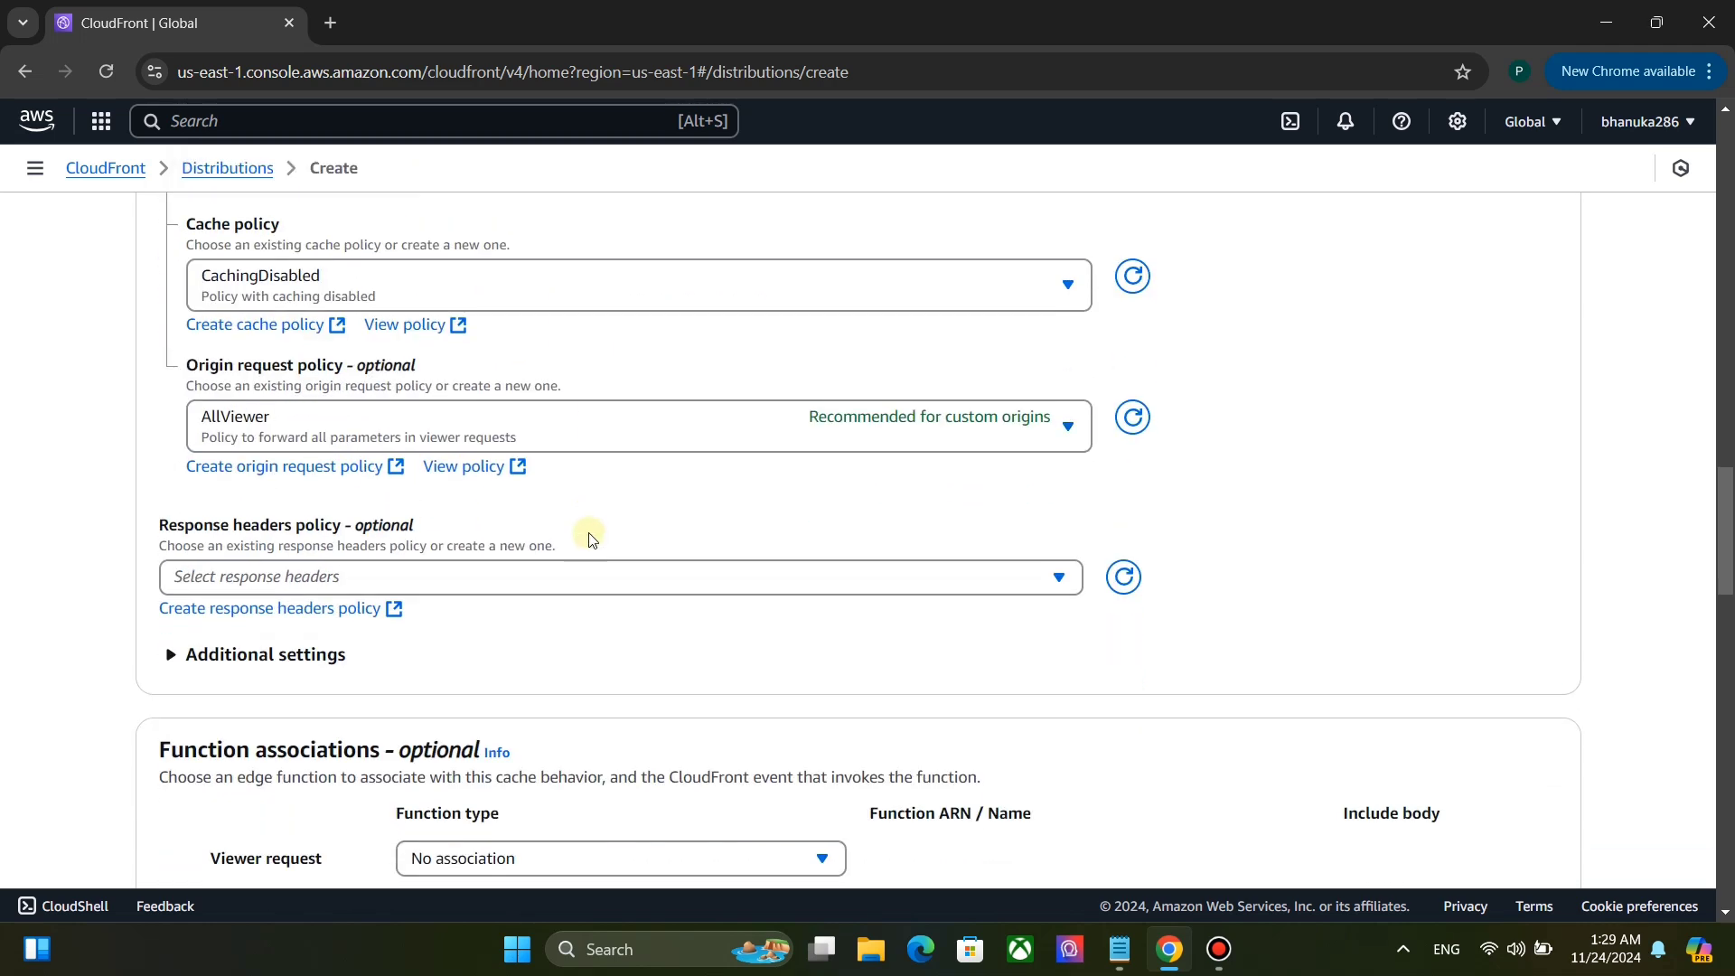
pyautogui.moveTo(512, 430)
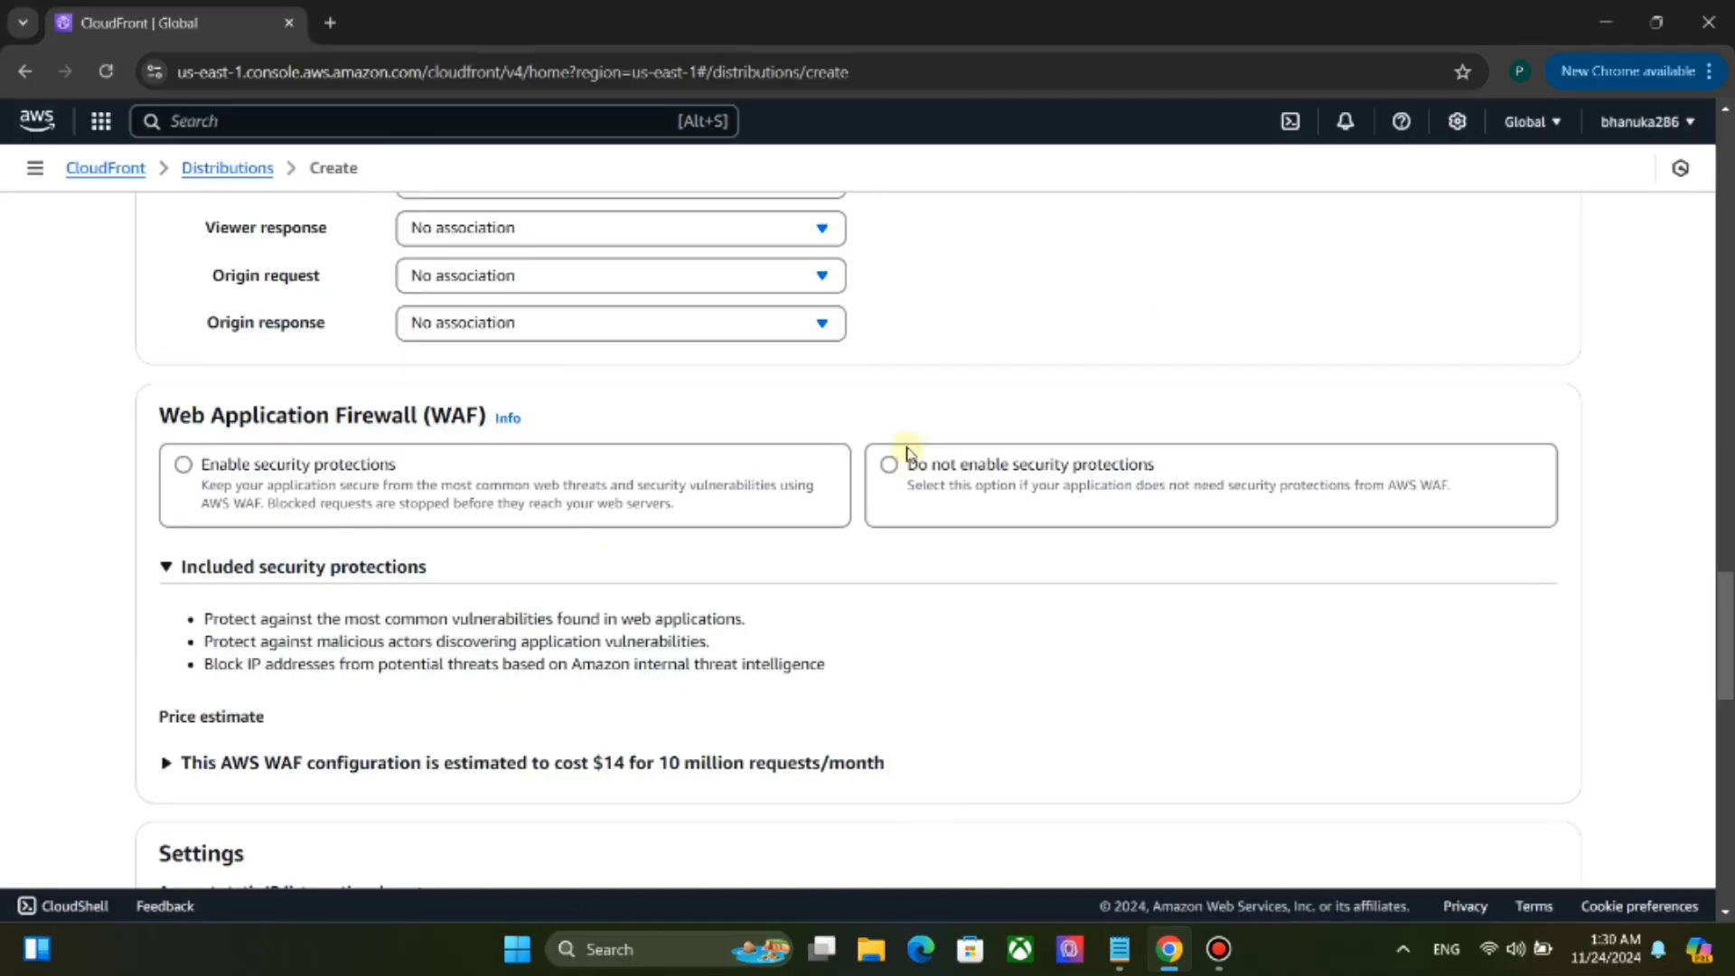
# Select 'Do not enable security protections' for AWS WAF on the distribution.
pyautogui.click(890, 465)
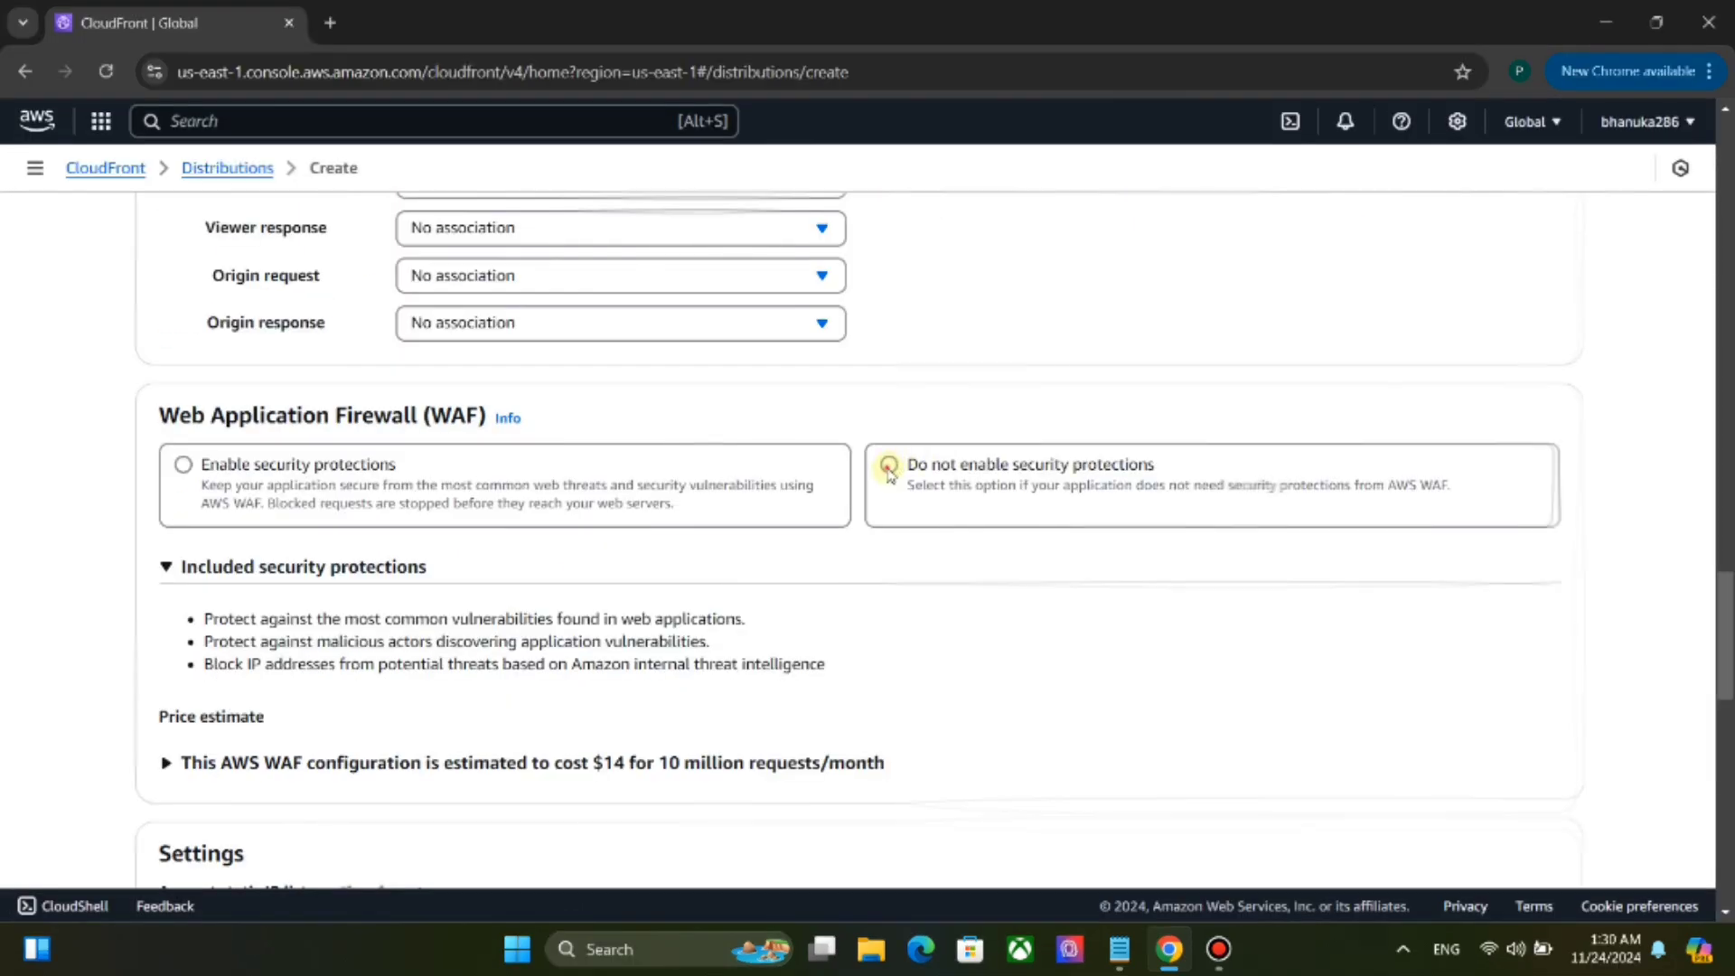
pyautogui.click(889, 464)
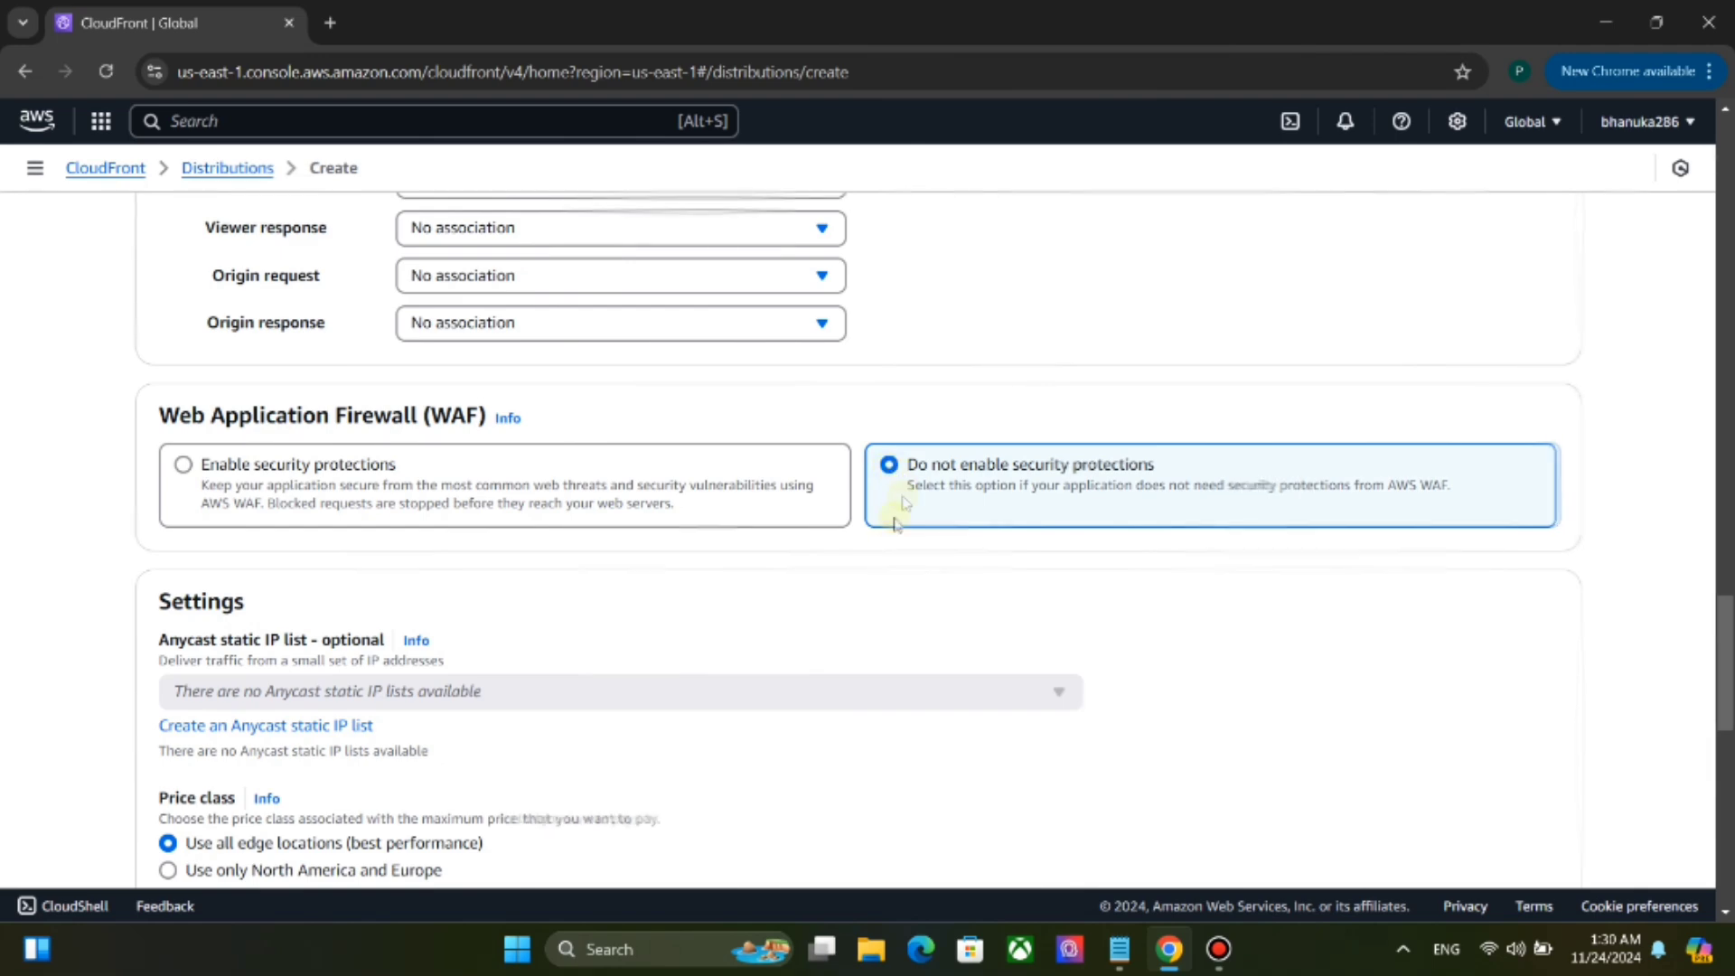
pyautogui.scroll(-3)
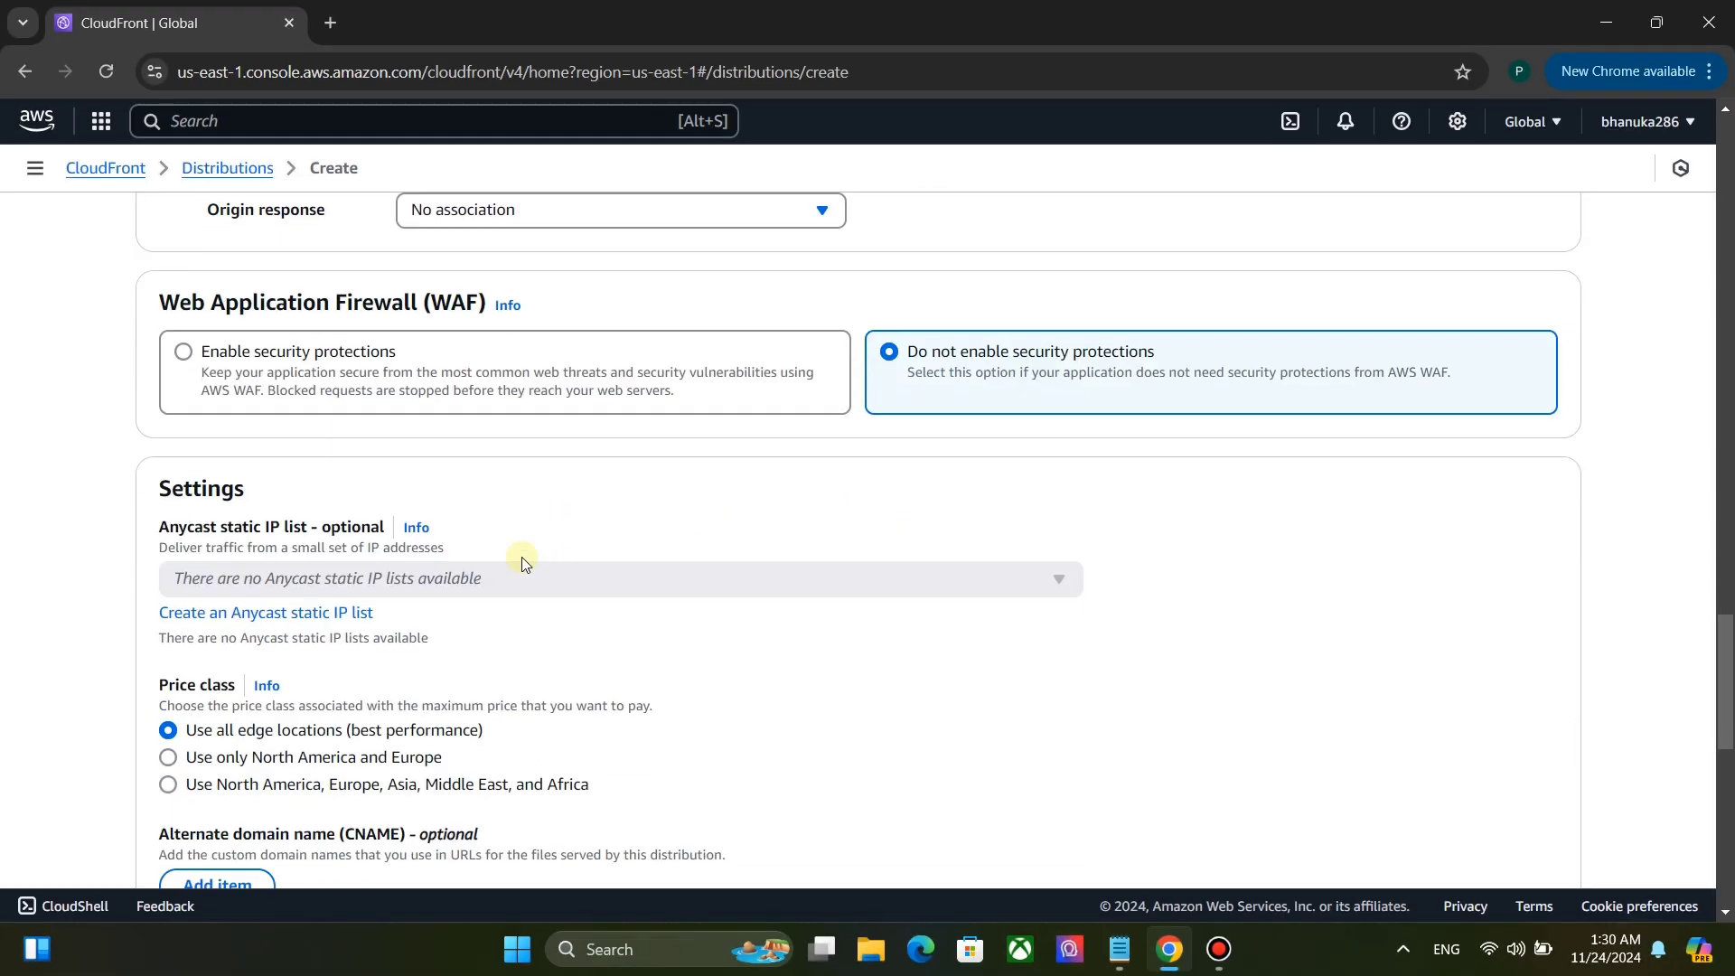
pyautogui.scroll(-3)
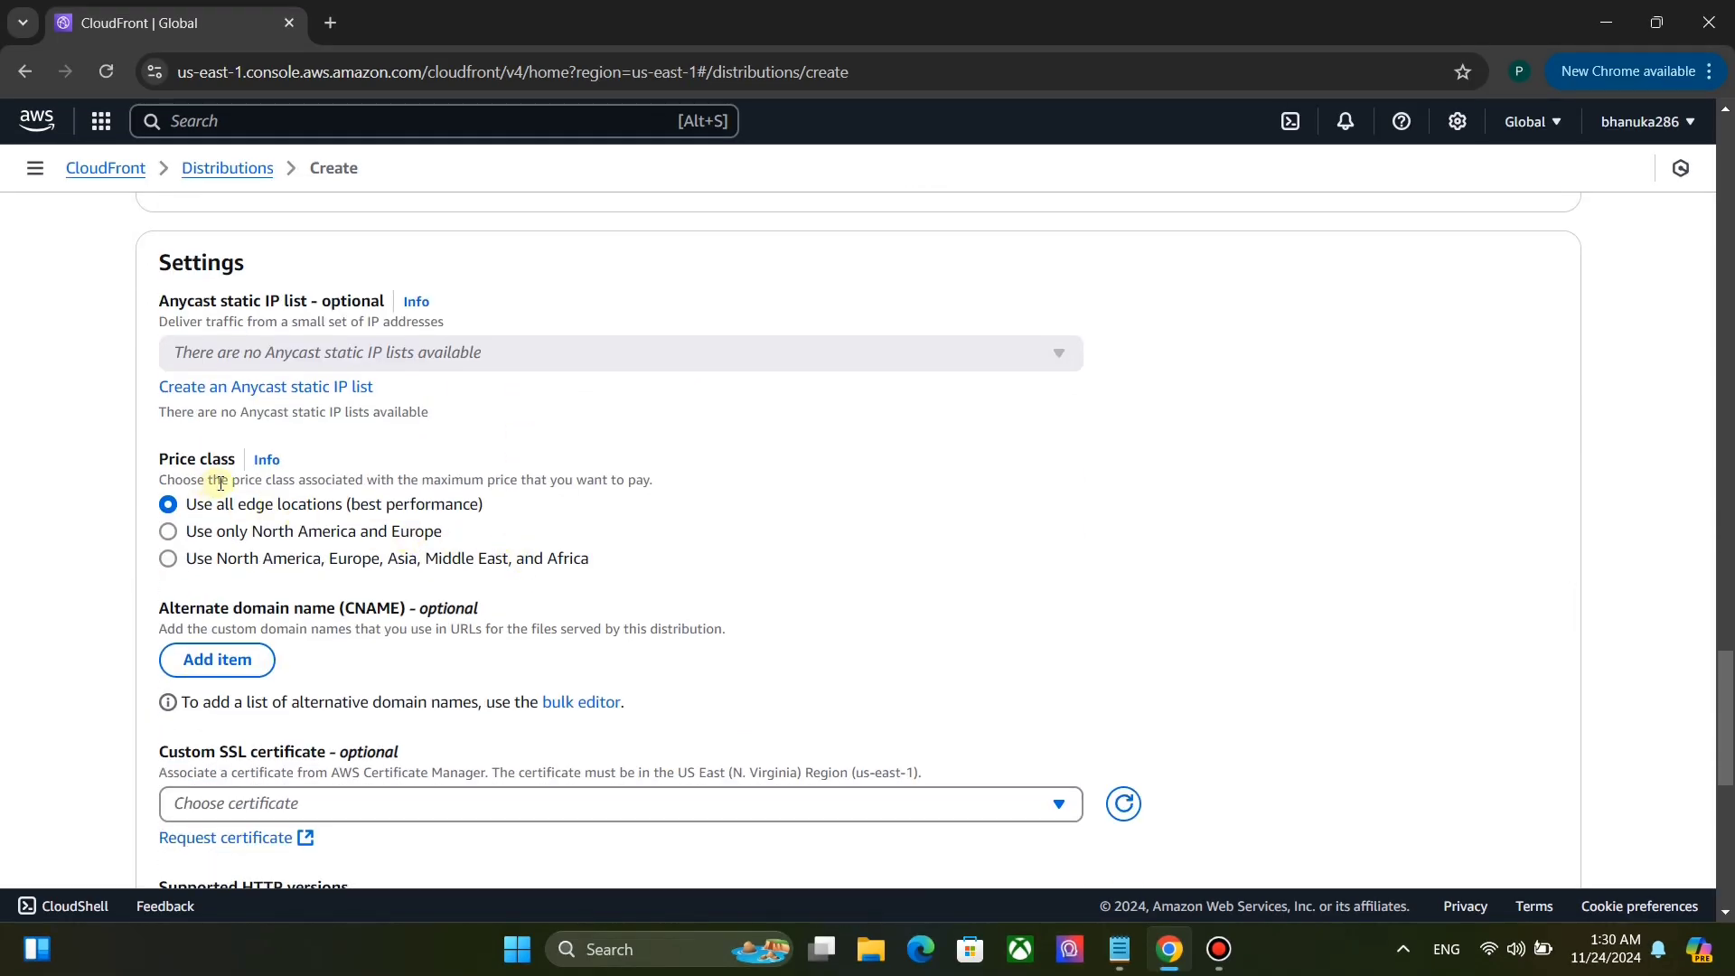
pyautogui.moveTo(307, 573)
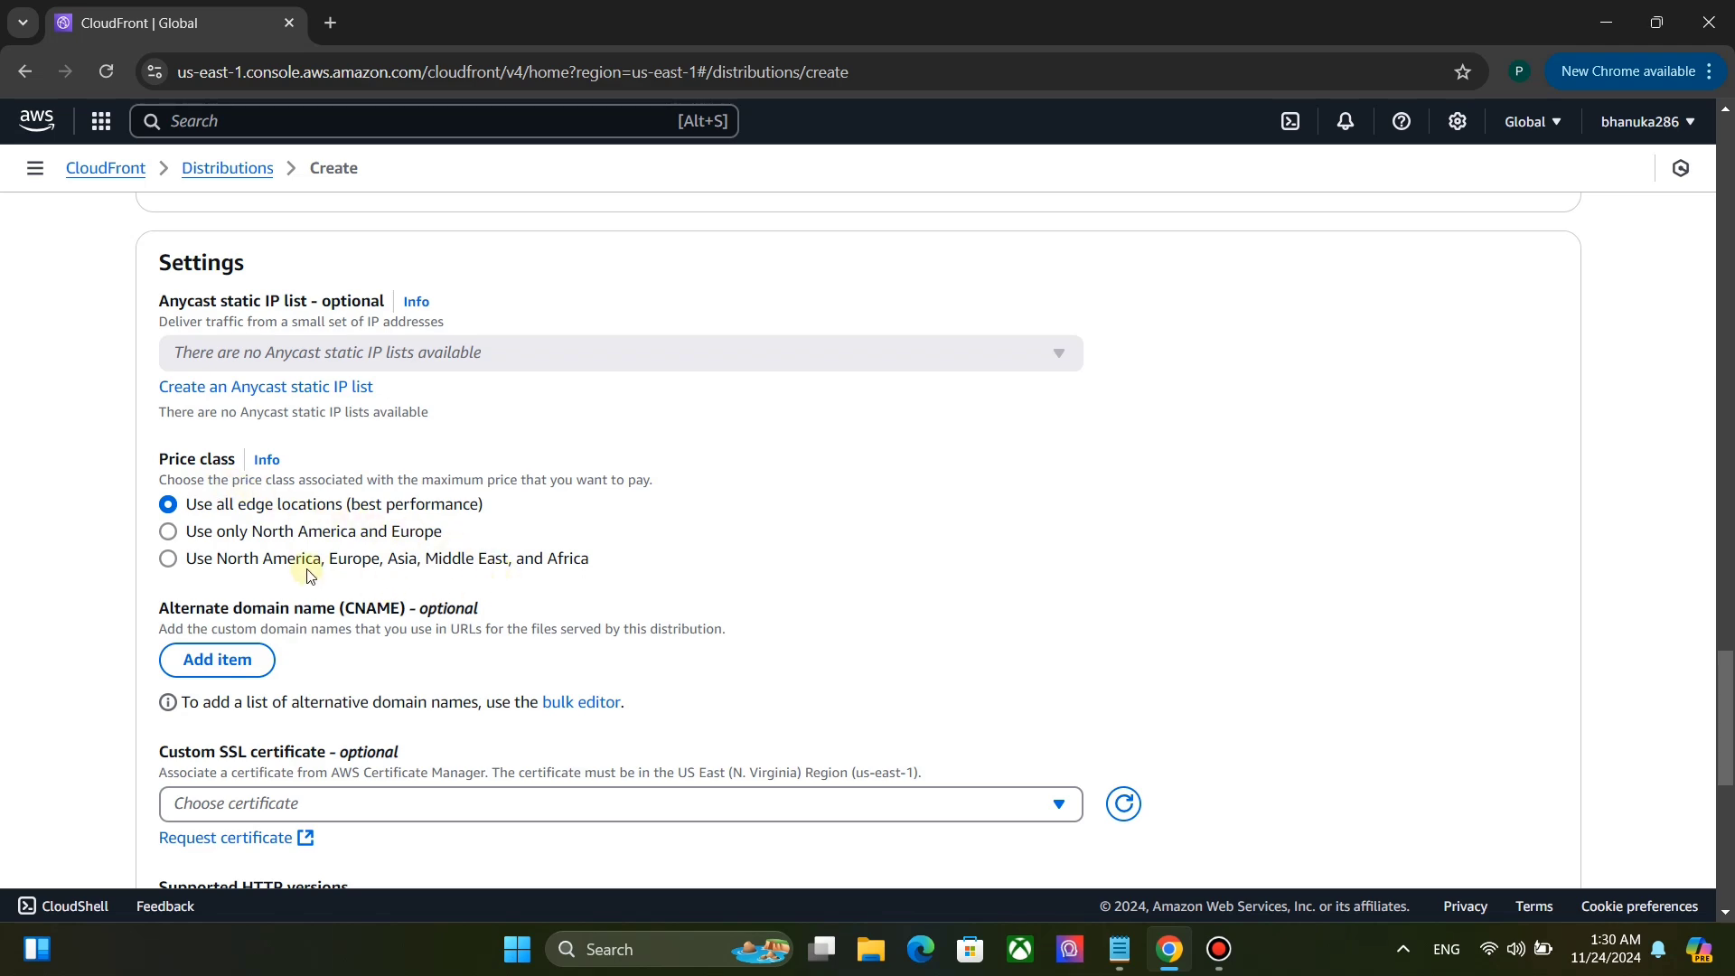
# Enable HTTP/3 in the supported HTTP versions, keeping HTTP/2.
pyautogui.scroll(-3)
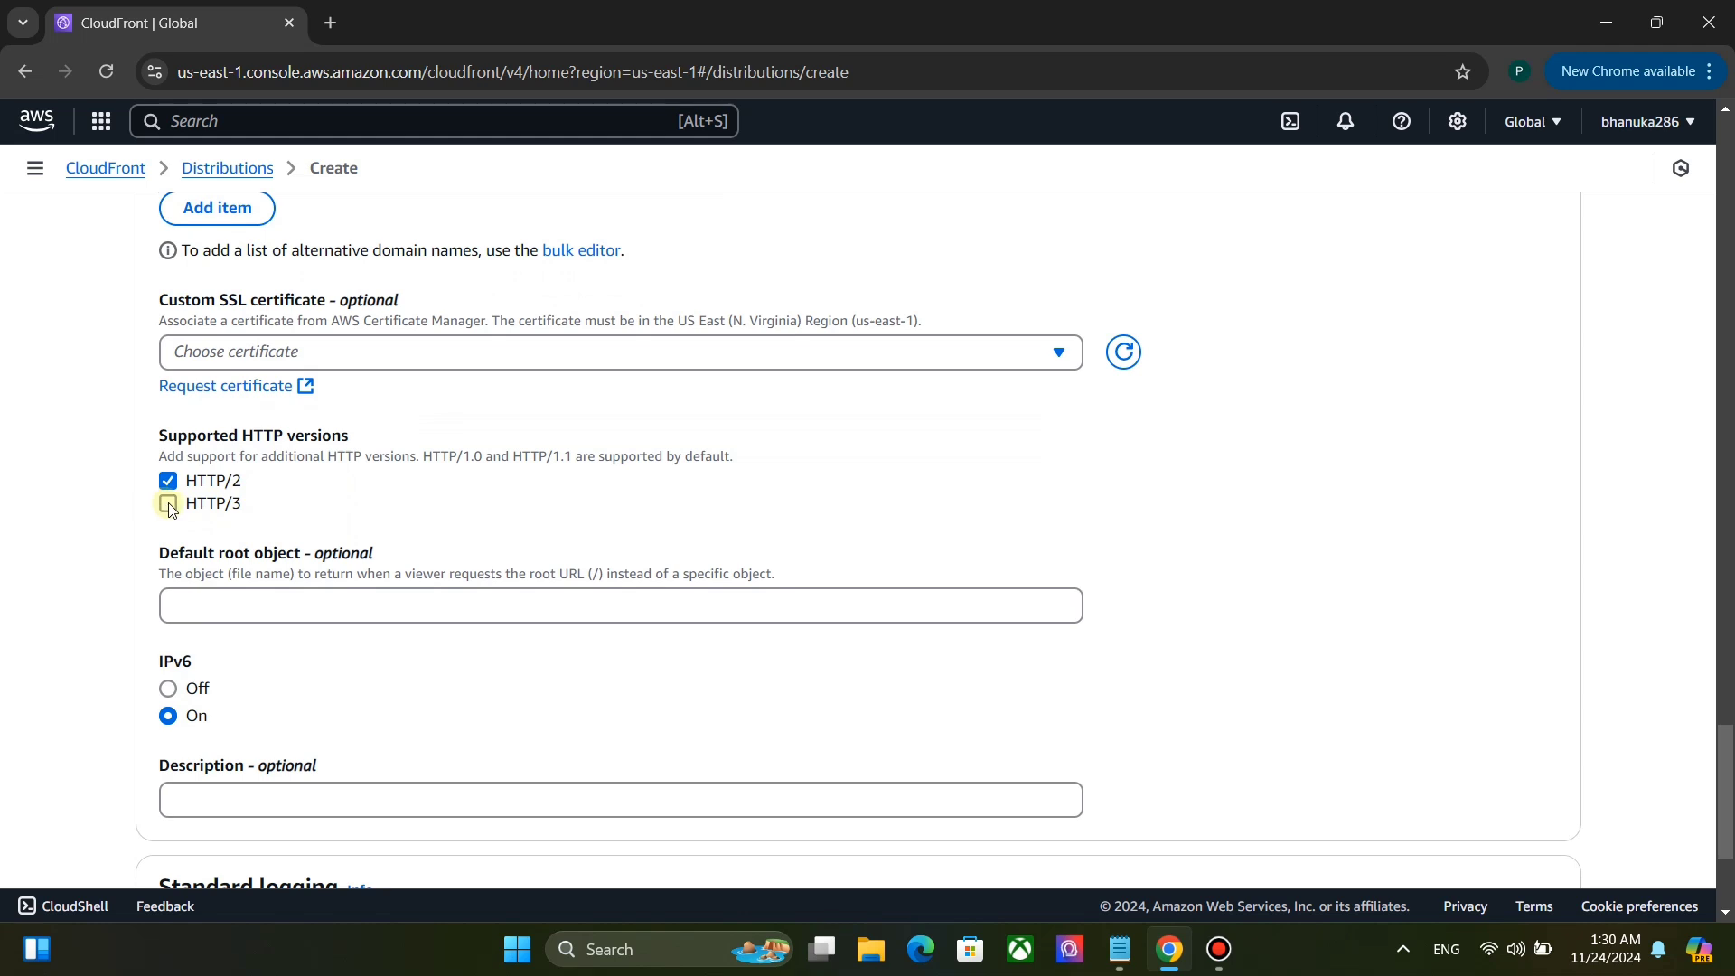
pyautogui.click(166, 504)
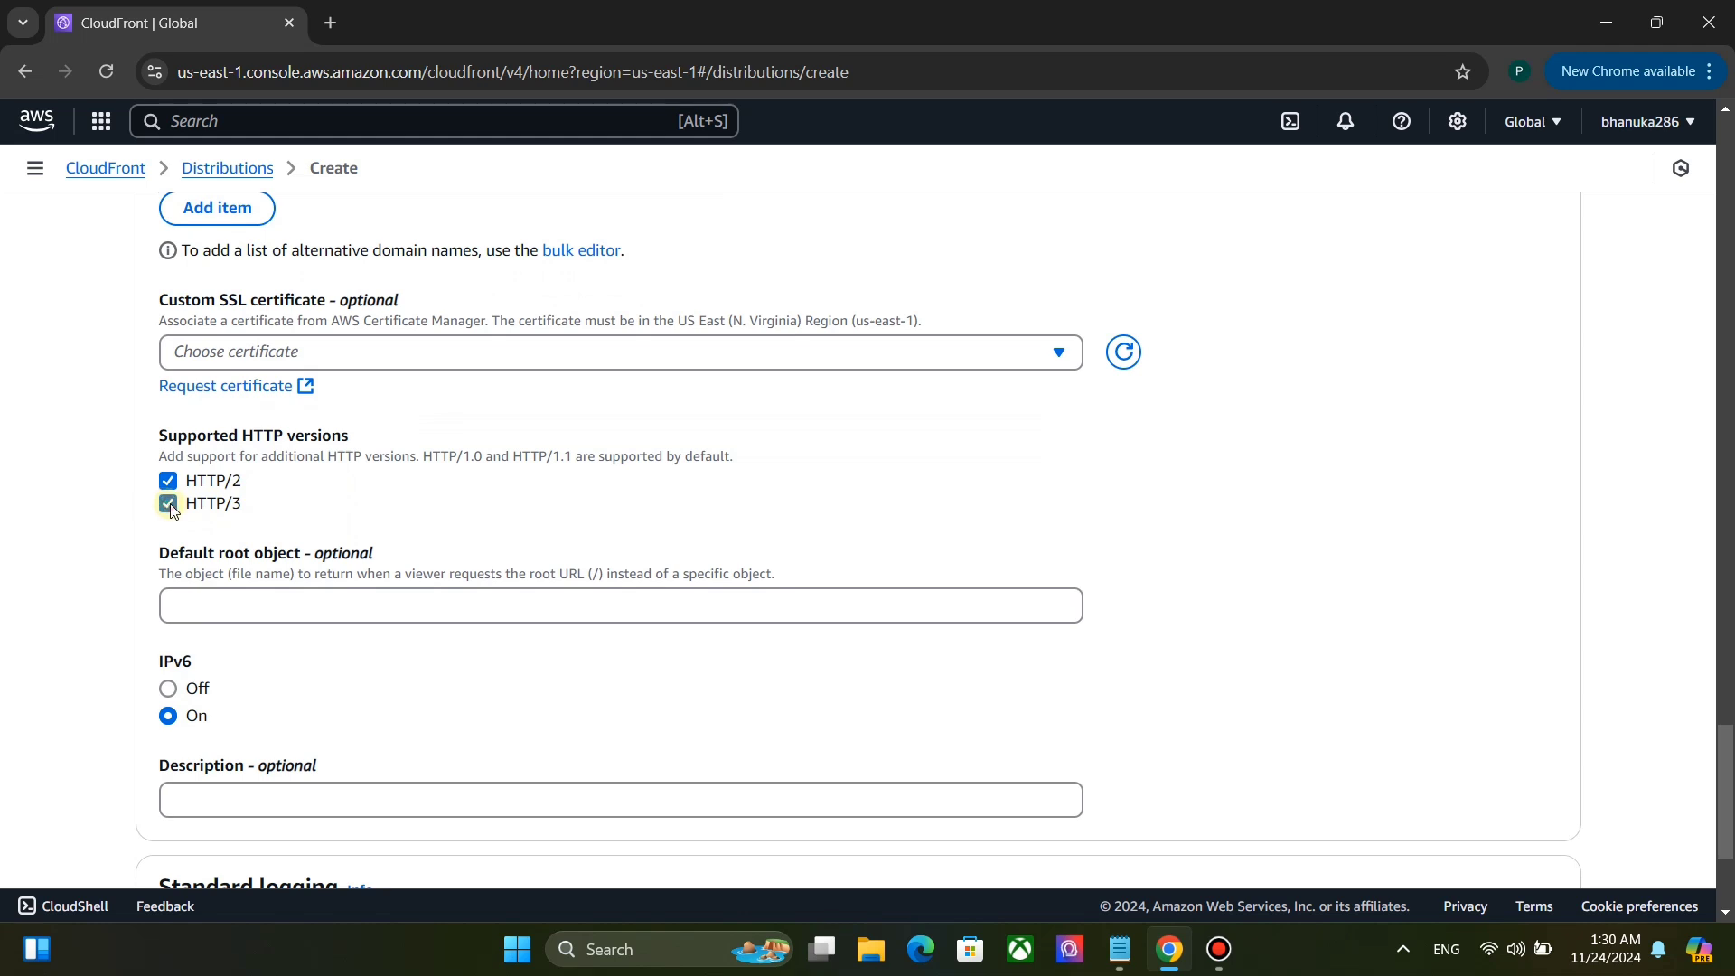
pyautogui.scroll(-3)
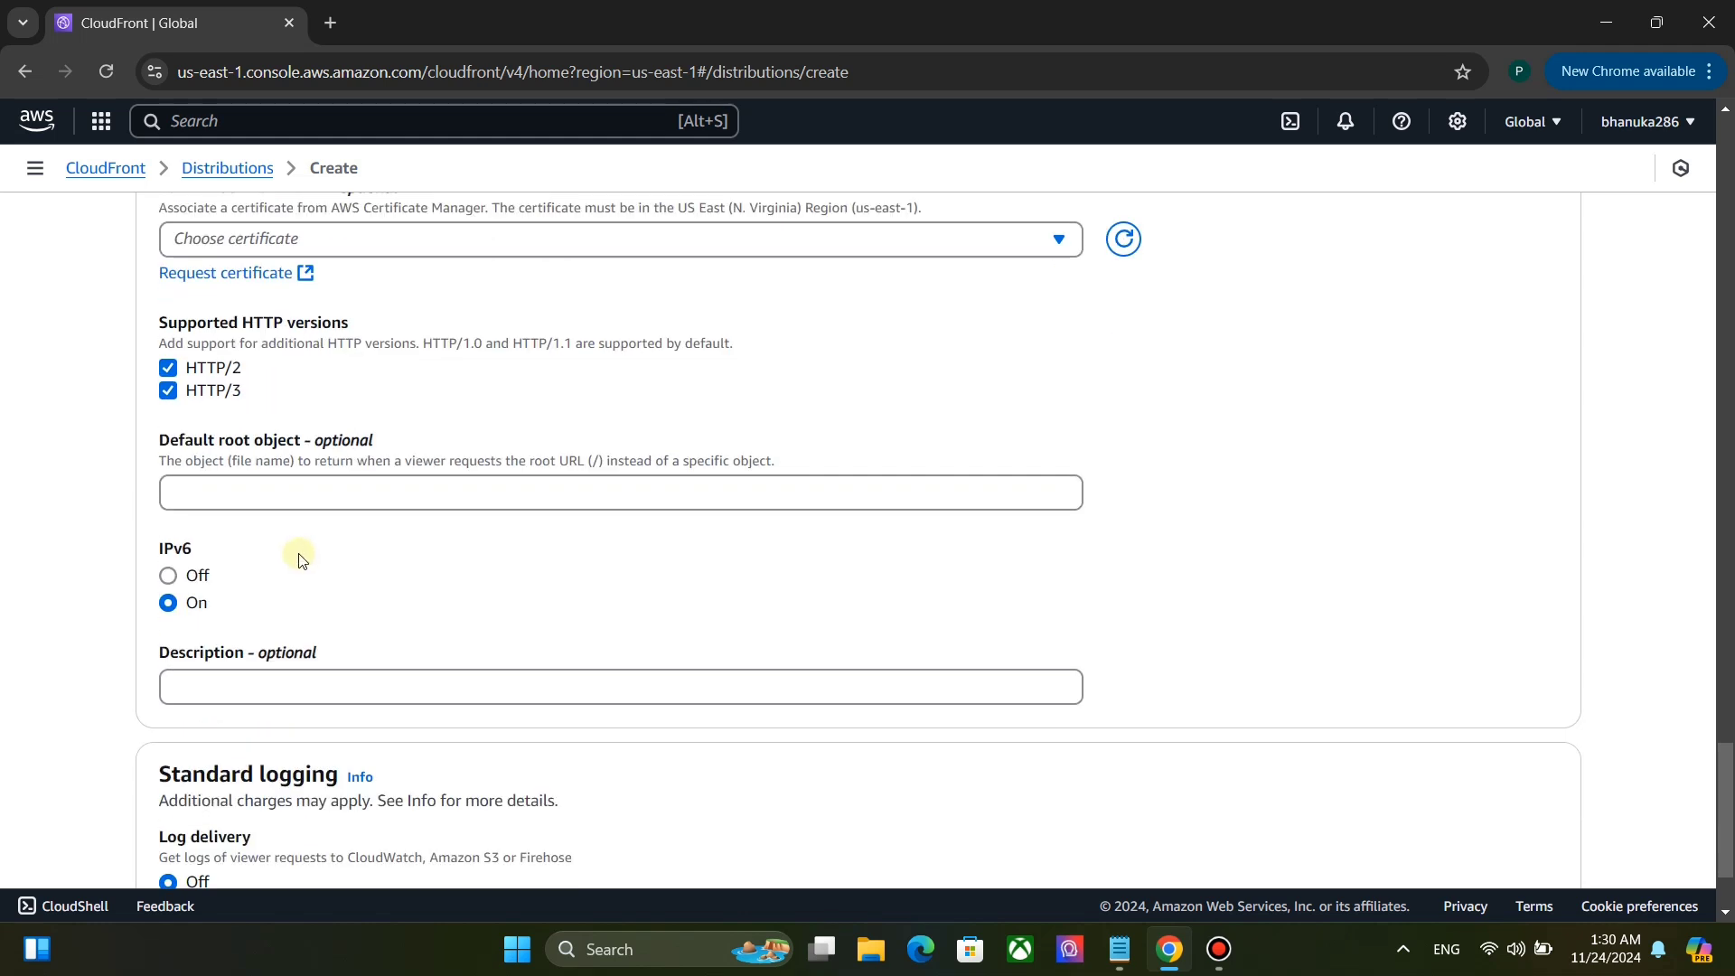
pyautogui.scroll(-3)
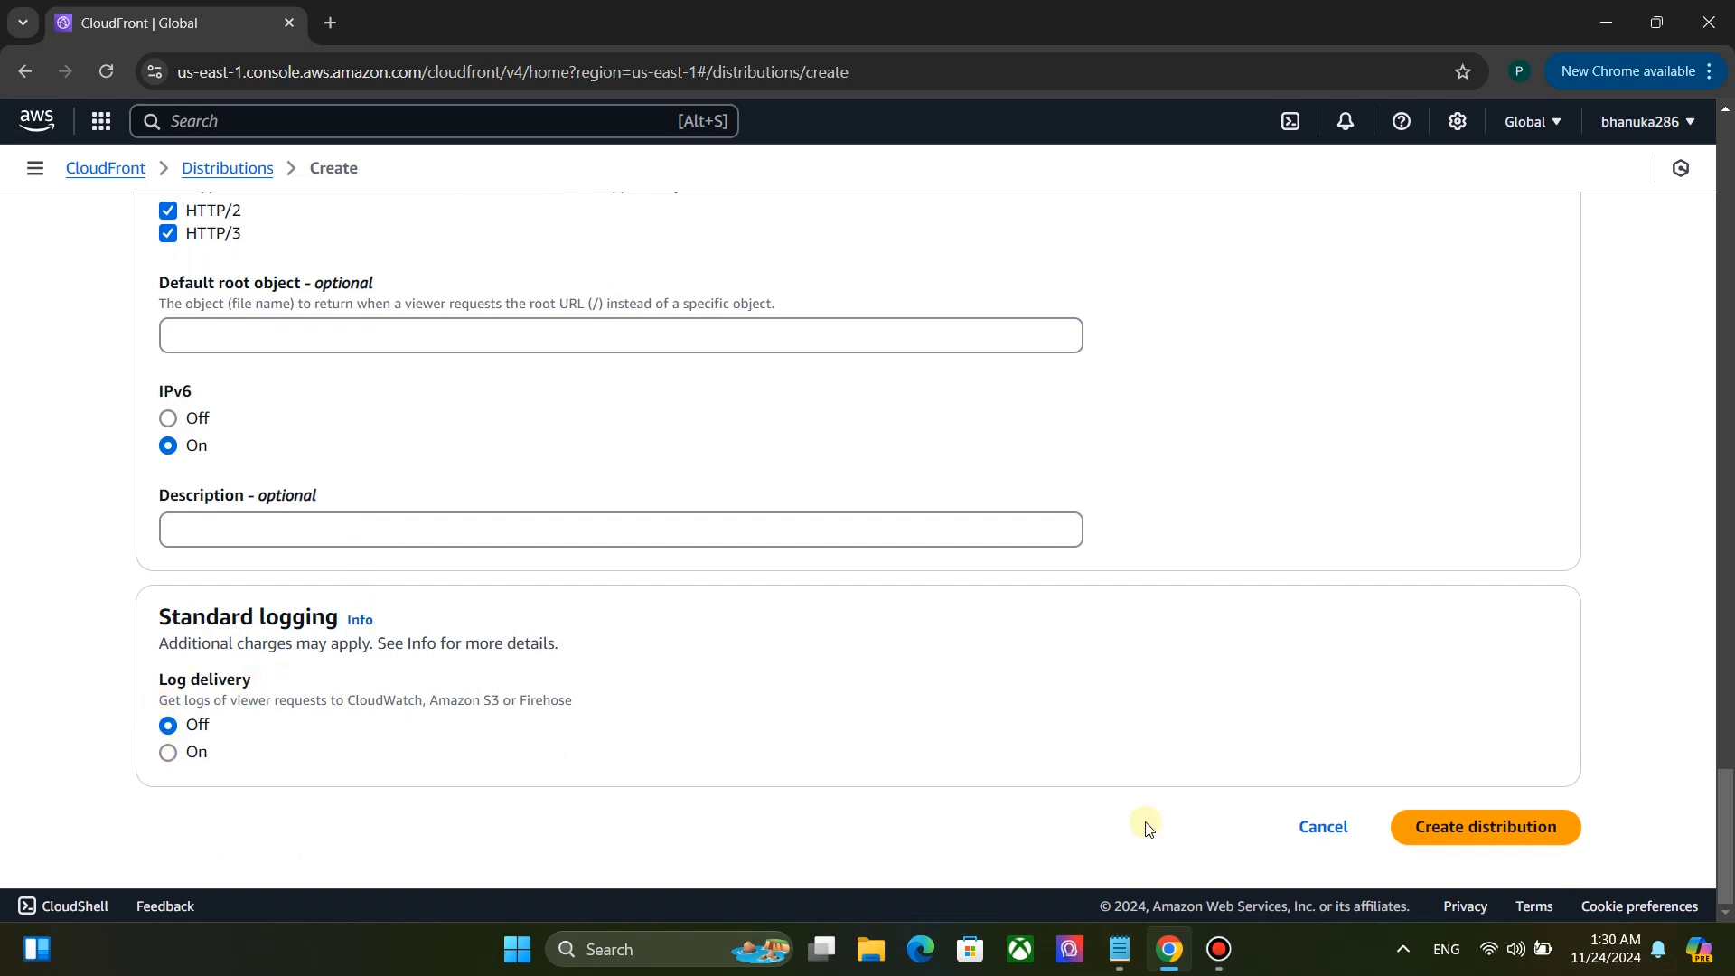
# Create the distribution and copy its domain name d9ih6qnehaa3w.cloudfront.net.
pyautogui.click(1484, 825)
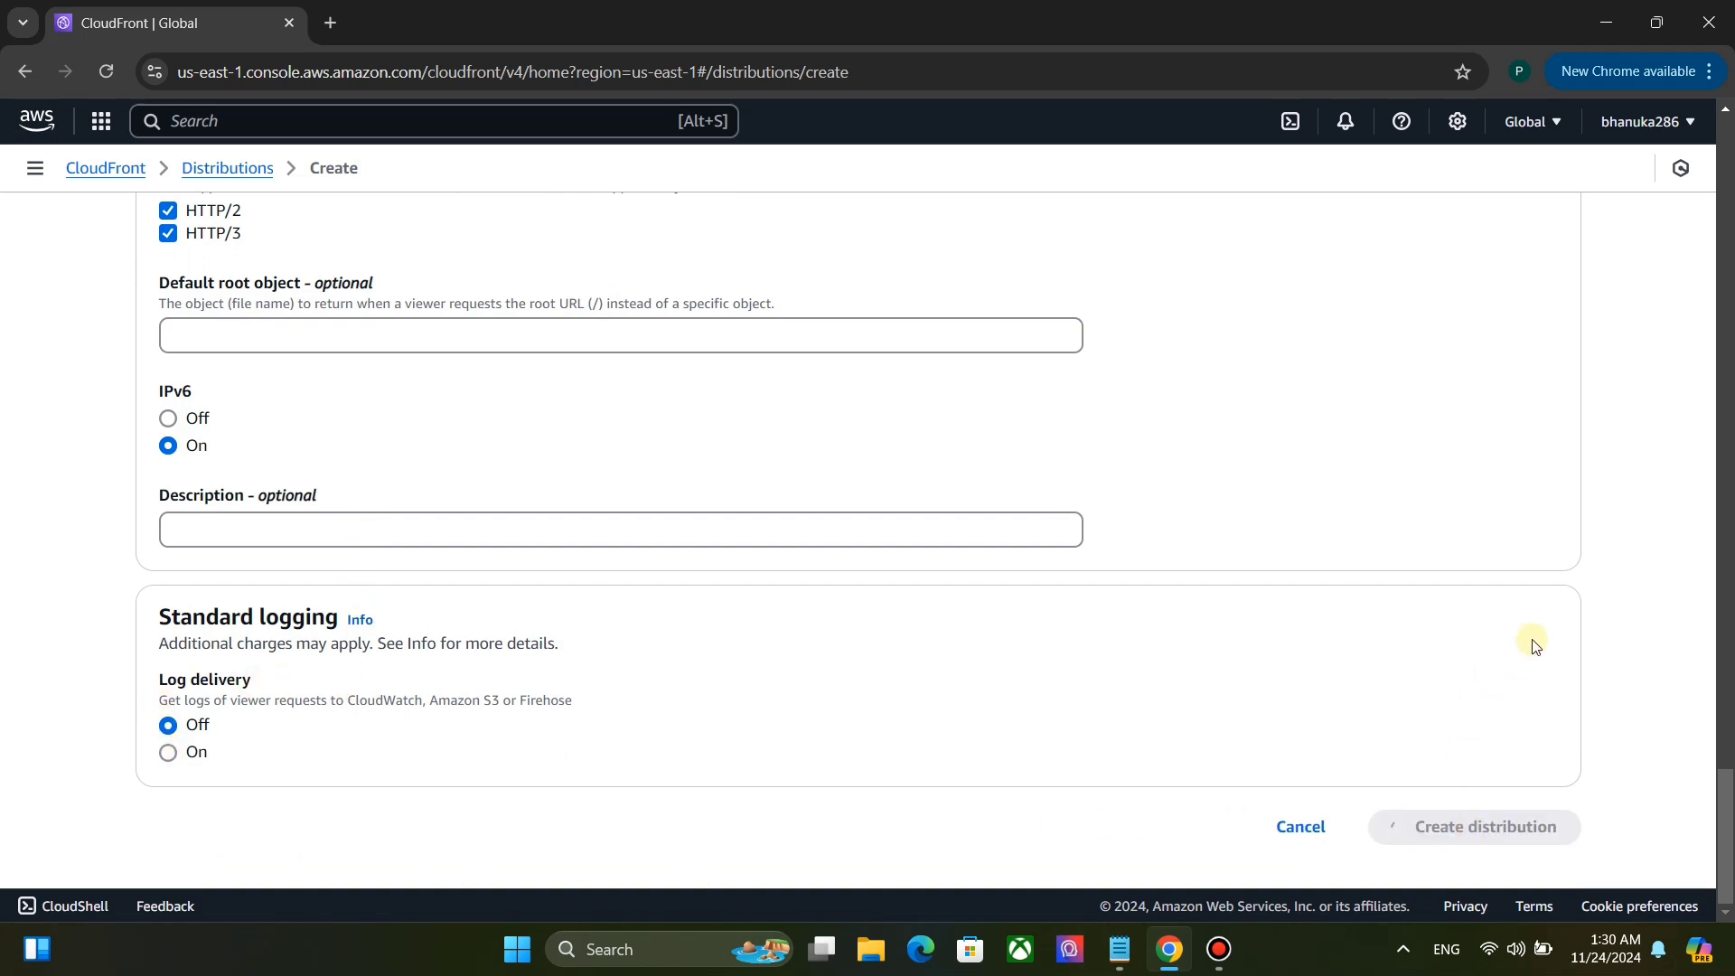
pyautogui.click(1473, 826)
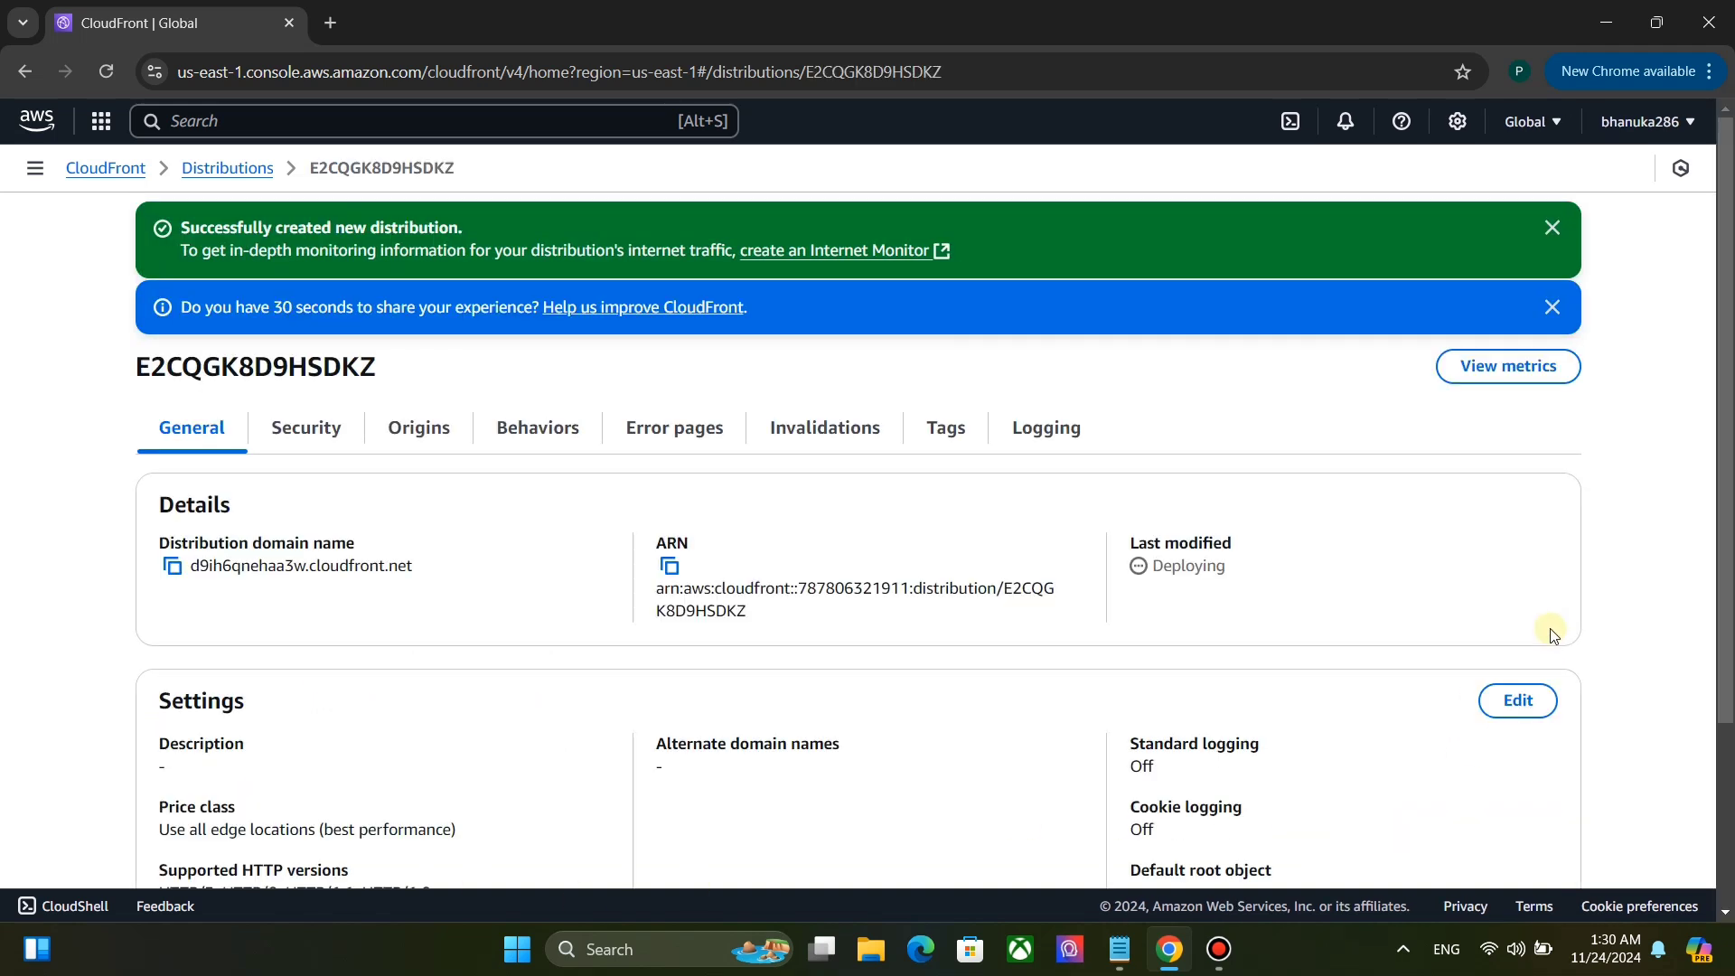
pyautogui.moveTo(206, 609)
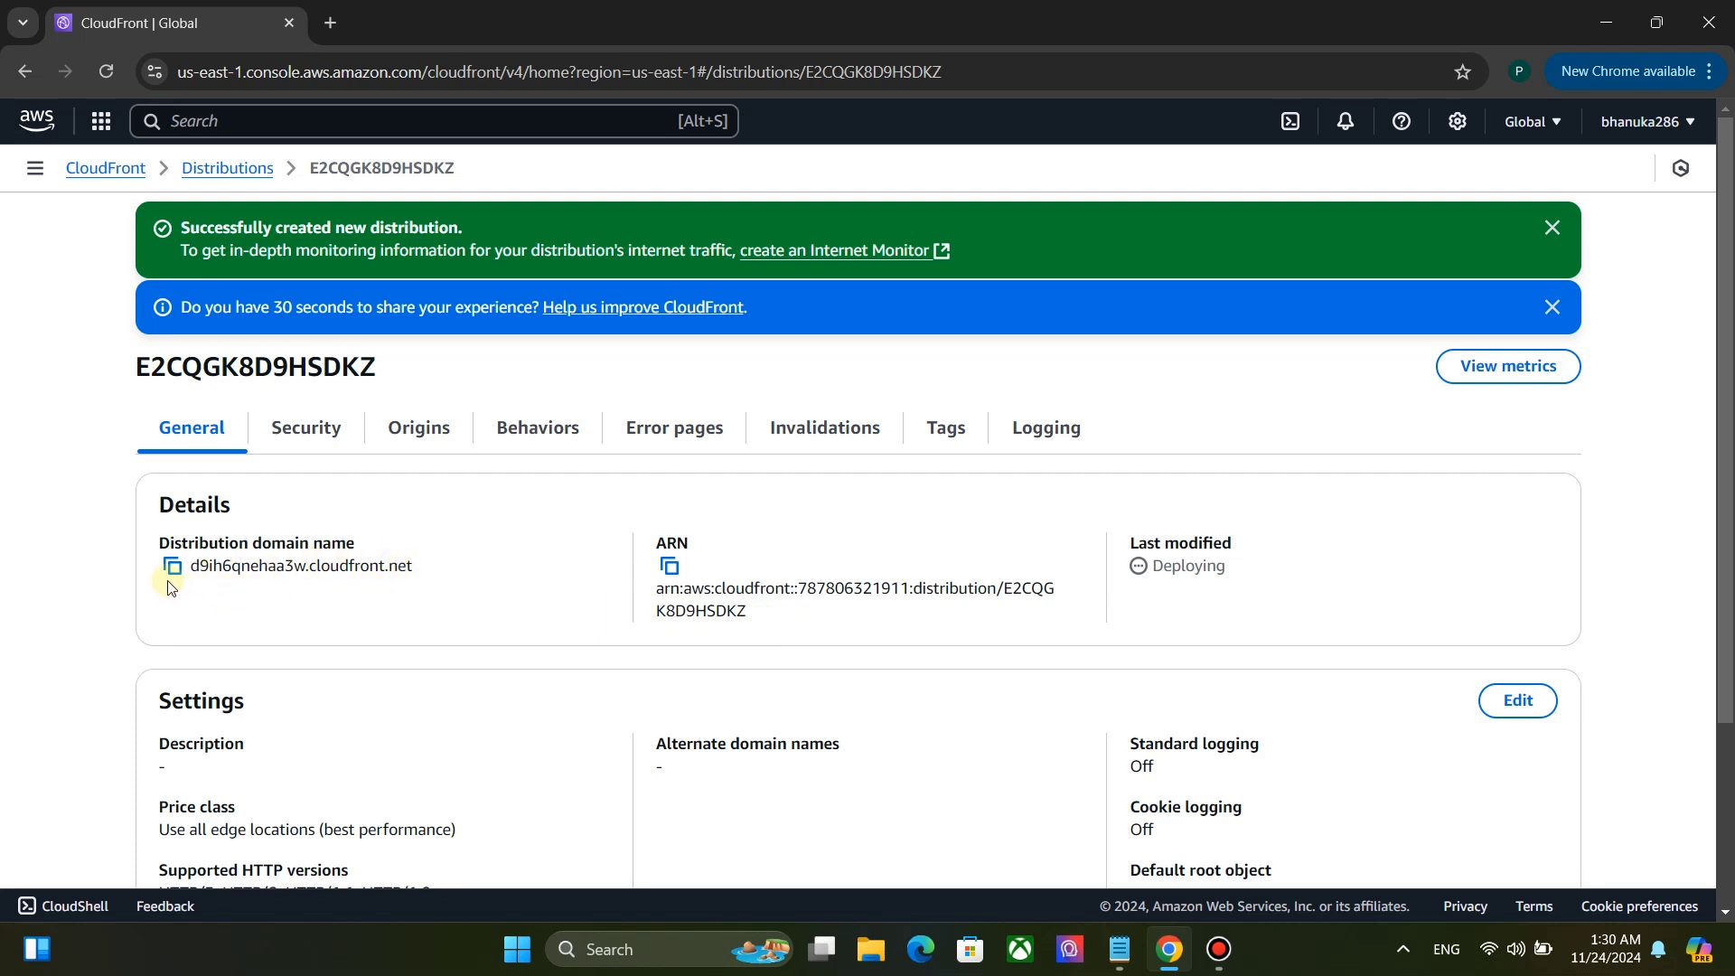
pyautogui.click(159, 566)
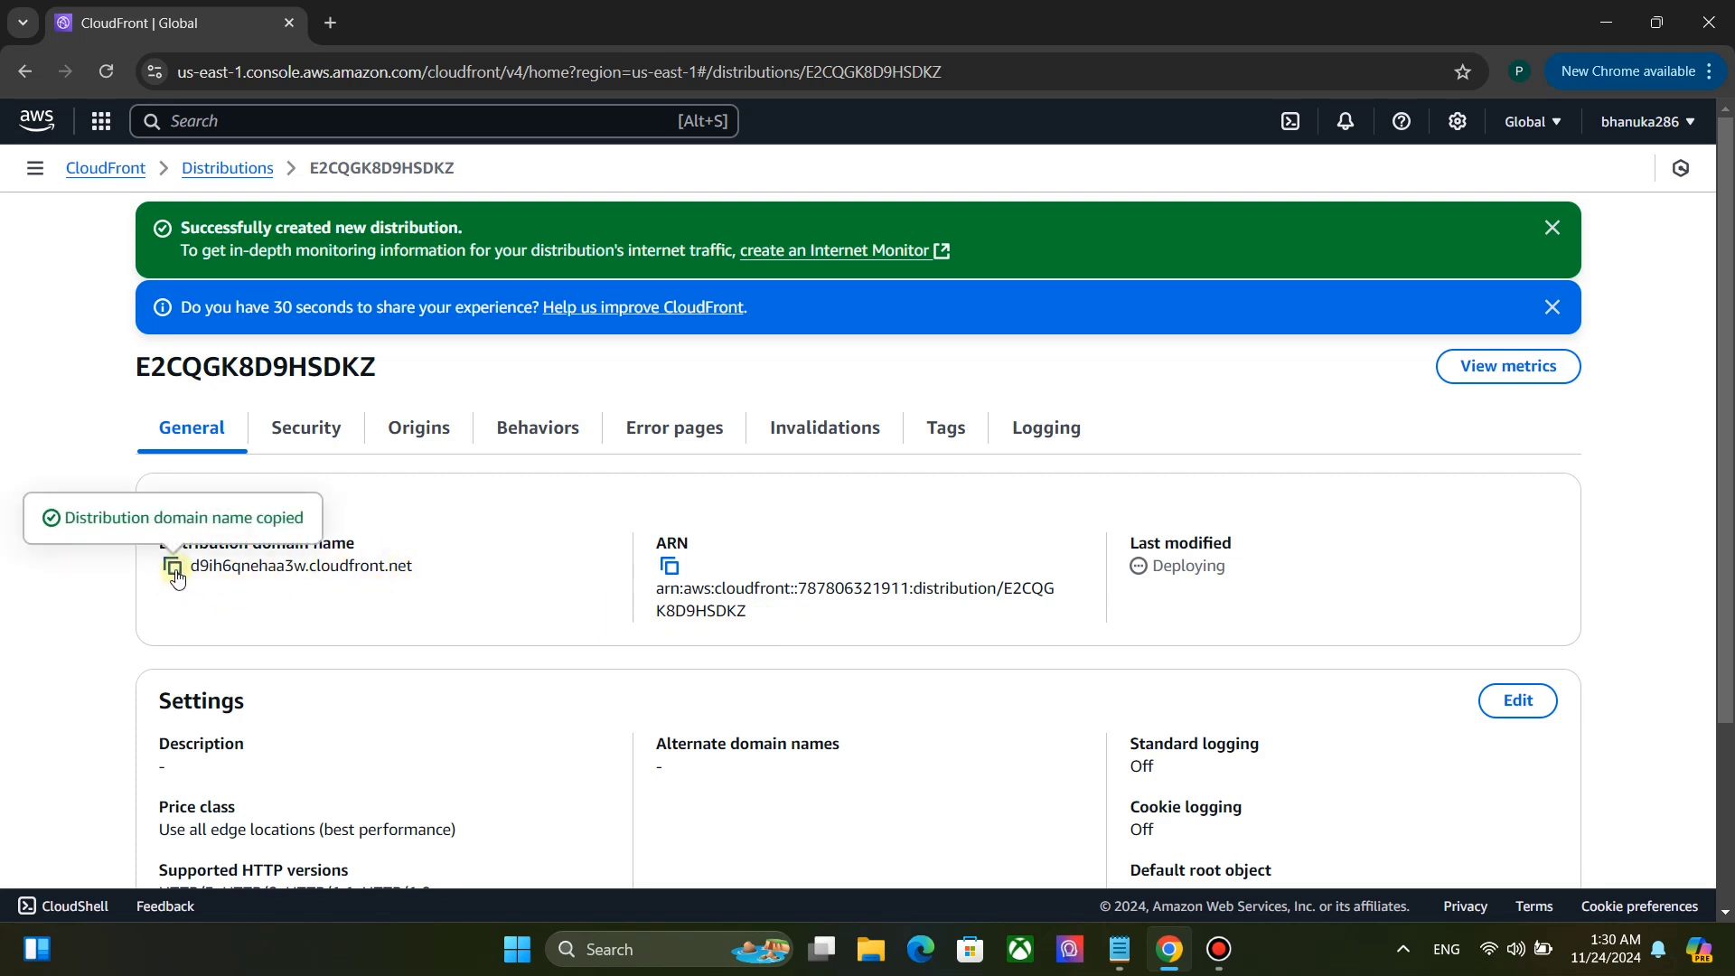